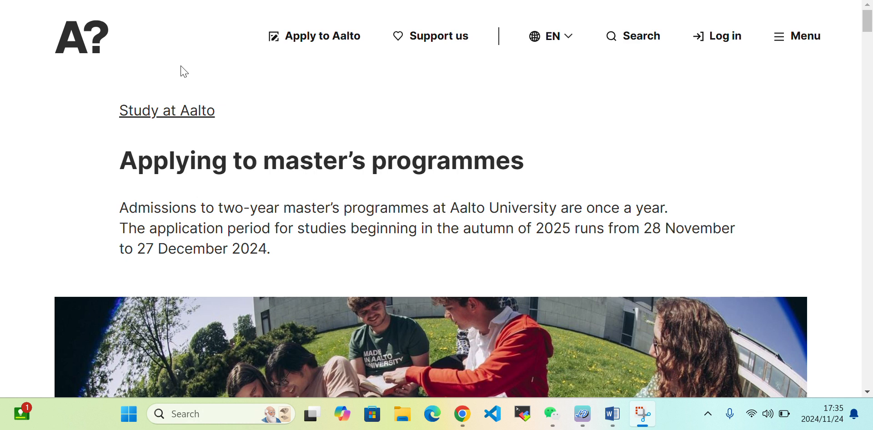
mouse_move(383, 73)
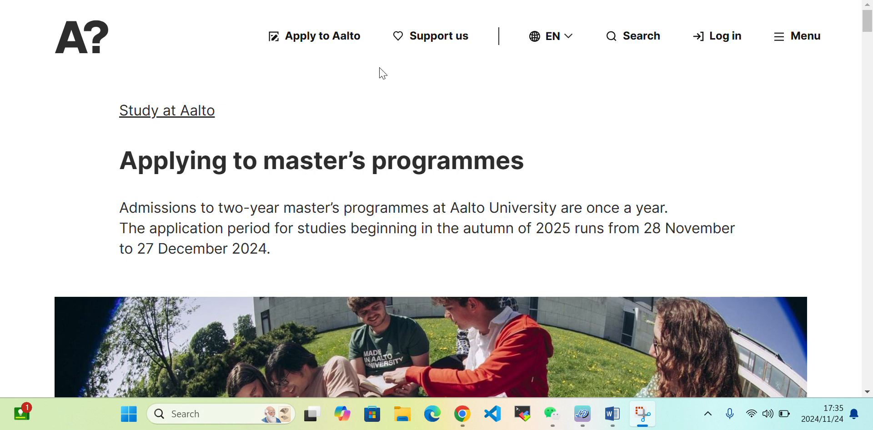
mouse_move(672, 397)
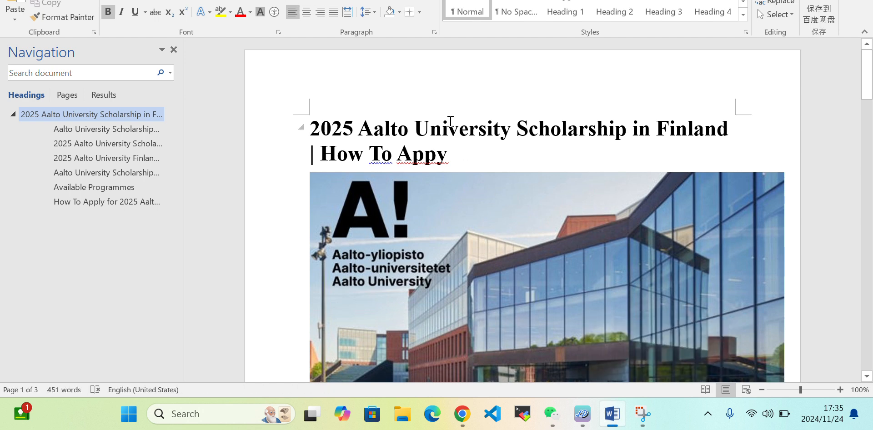
mouse_move(450, 120)
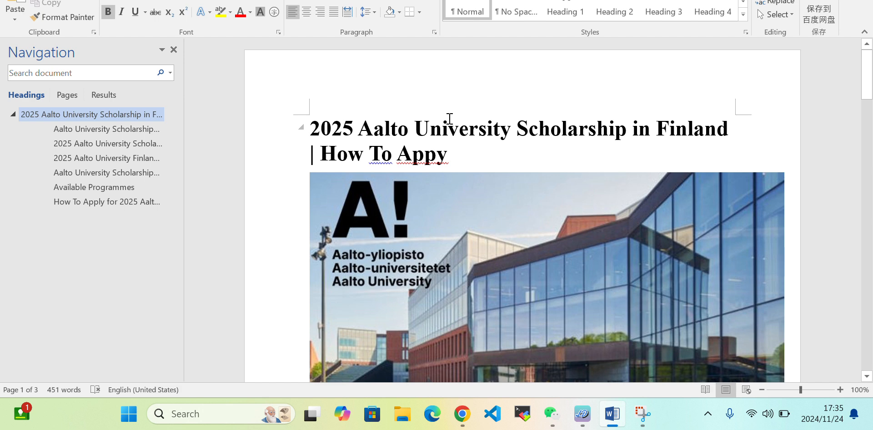
mouse_move(868, 87)
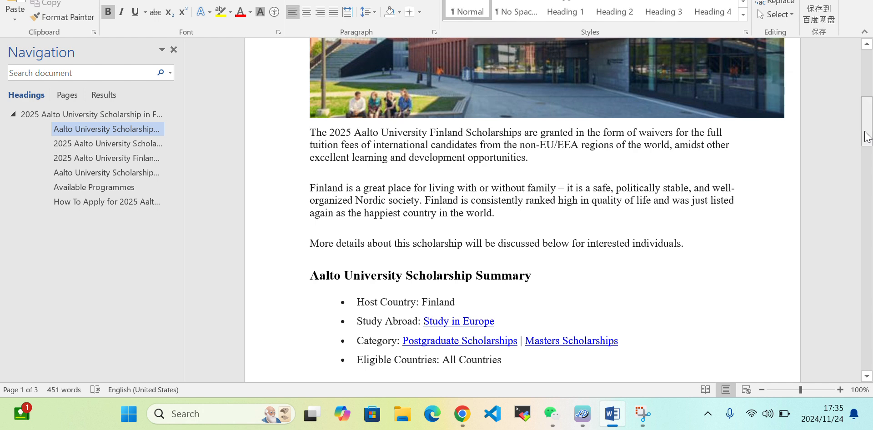
mouse_move(624, 193)
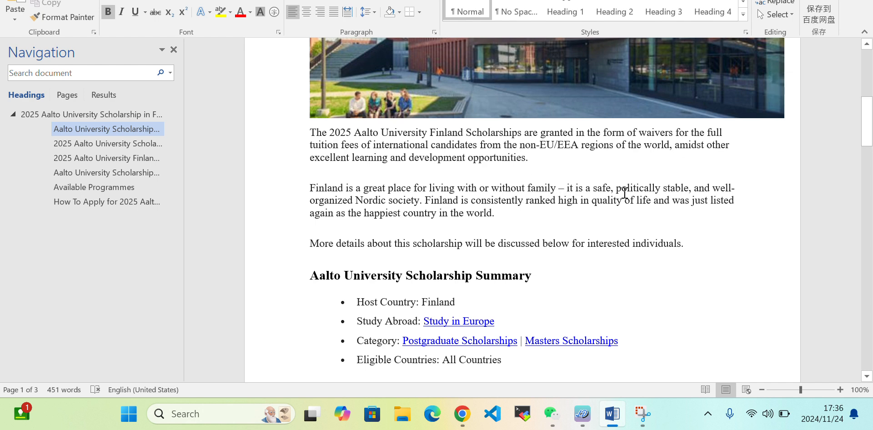
mouse_move(679, 206)
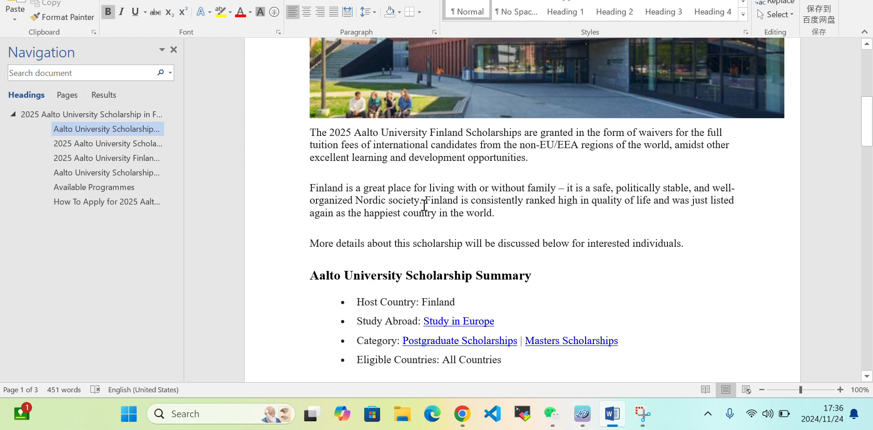
mouse_move(856, 136)
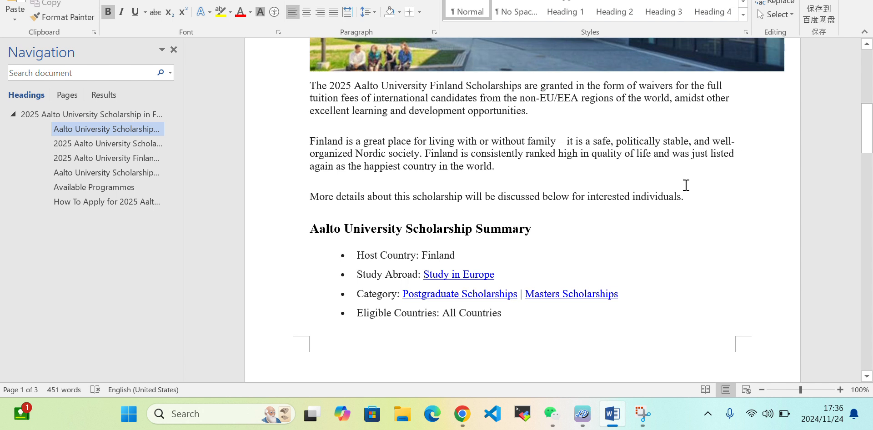
mouse_move(533, 180)
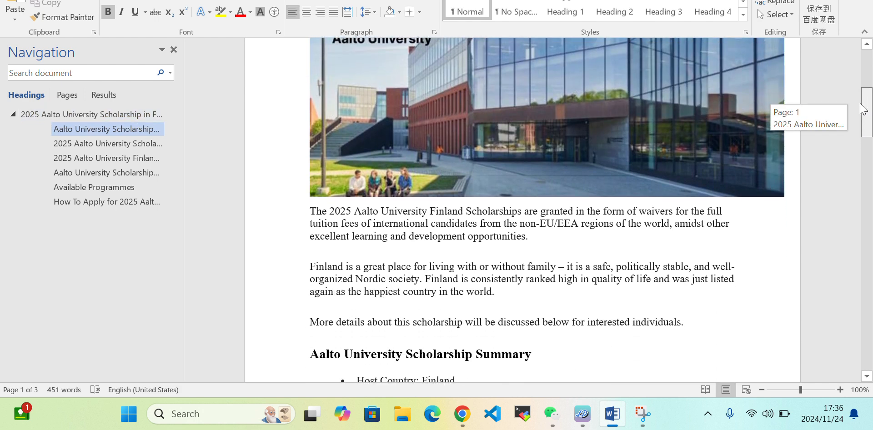
Scroll the scholarship document down to the Scholarship Summary with host country, category and eligible countries.
scroll("down", 3)
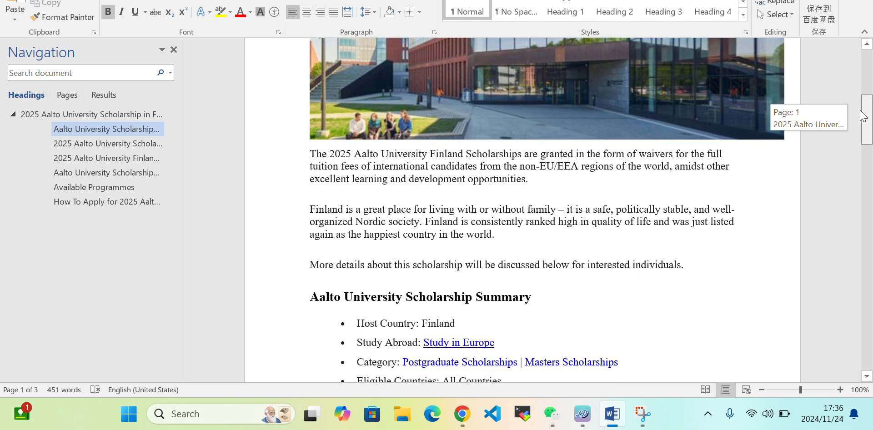
scroll("down", 3)
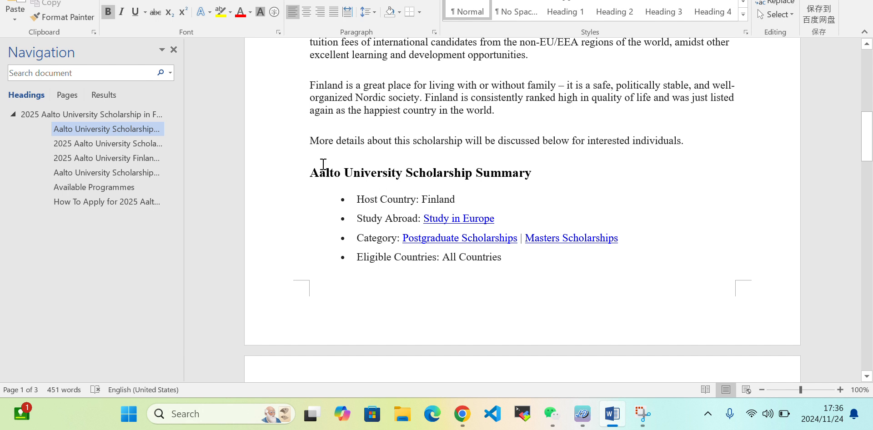
mouse_move(440, 198)
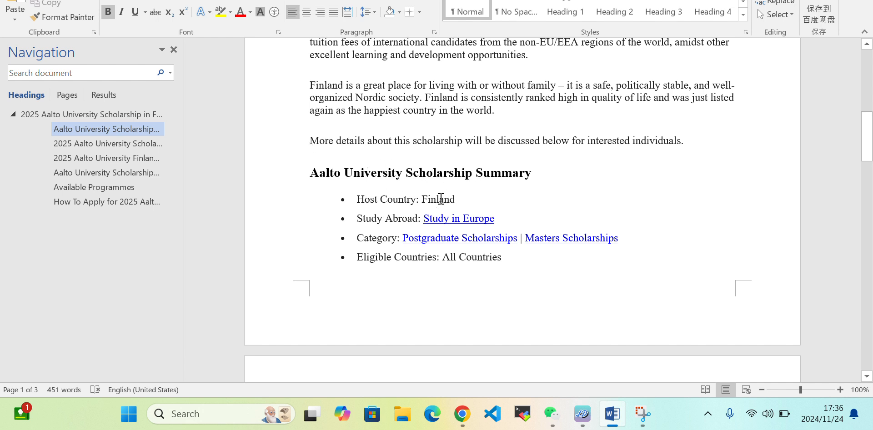
mouse_move(393, 223)
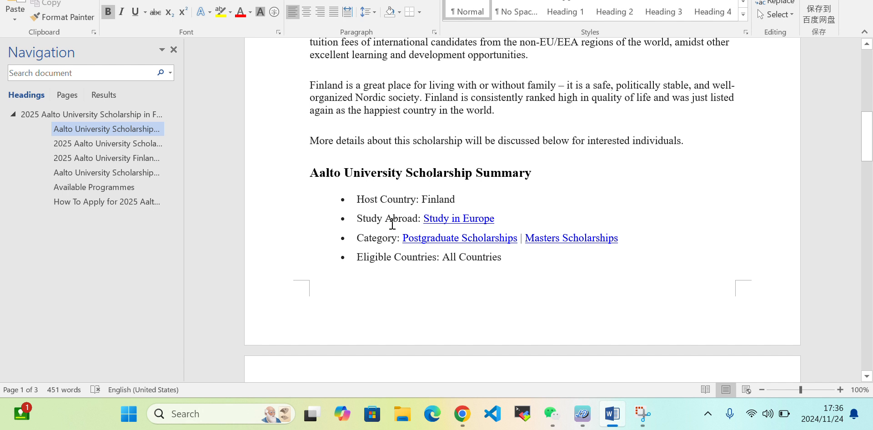
mouse_move(375, 249)
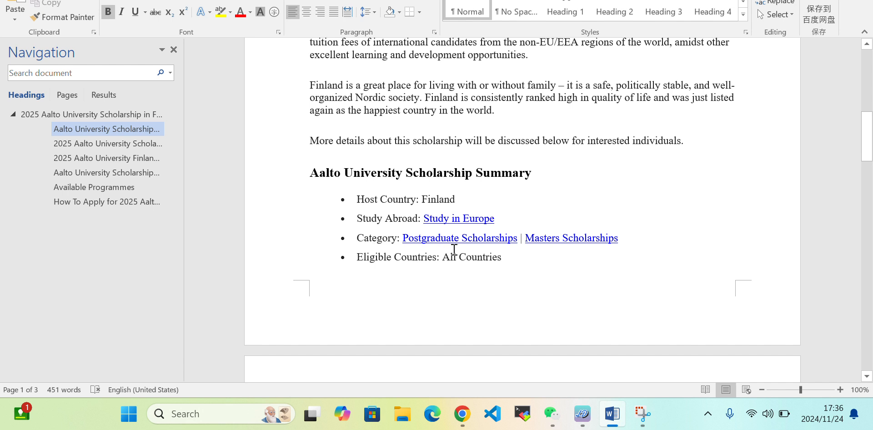
mouse_move(527, 247)
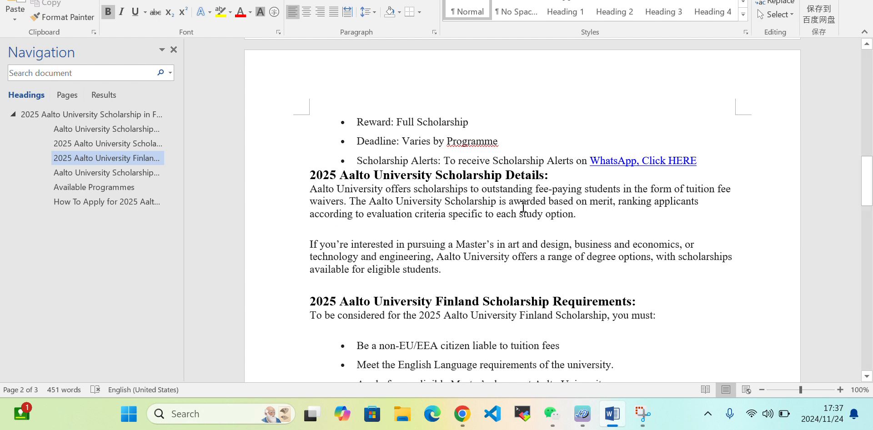
mouse_move(546, 260)
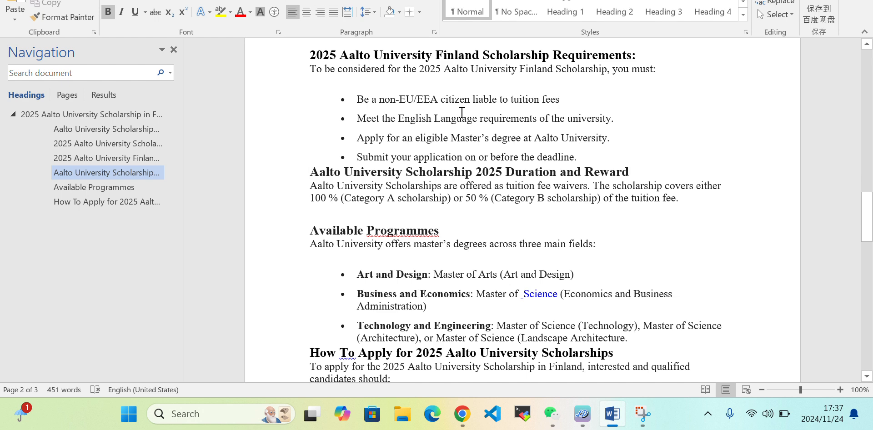
left_click(310, 172)
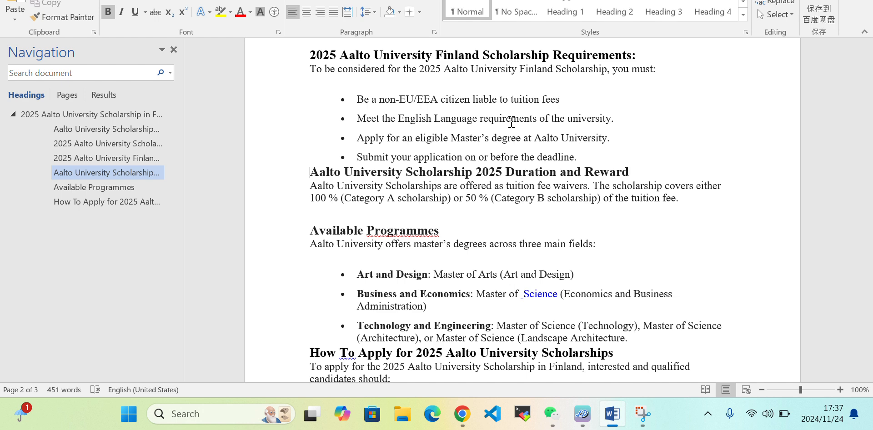
mouse_move(480, 137)
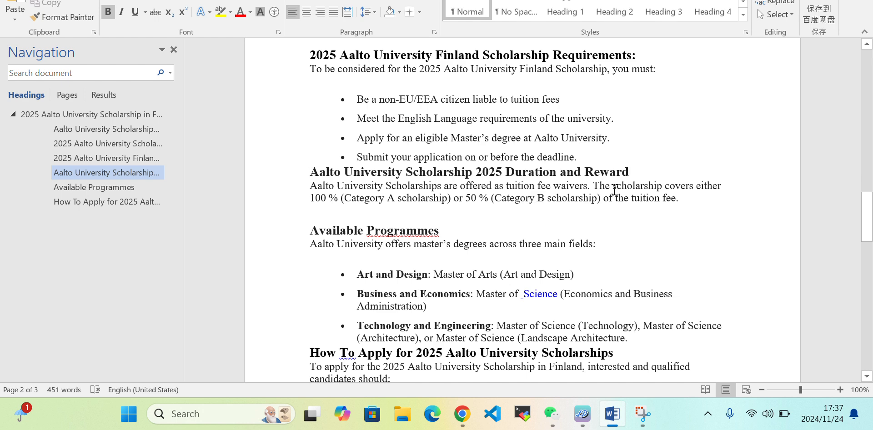
mouse_move(414, 203)
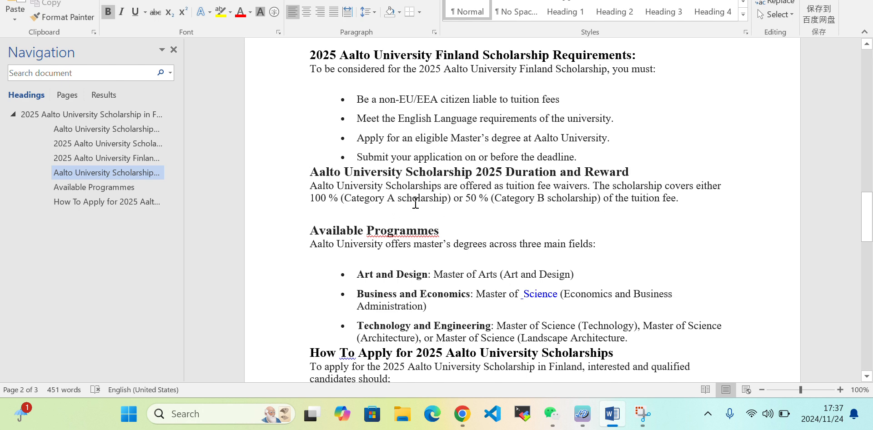
mouse_move(550, 208)
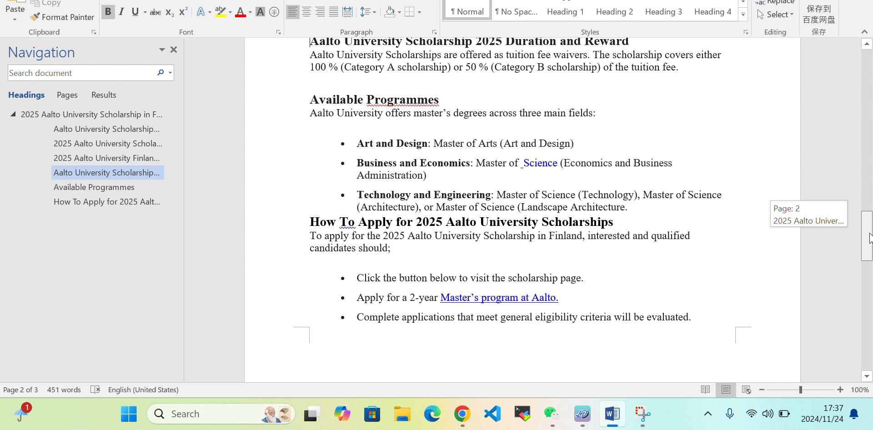
mouse_move(706, 226)
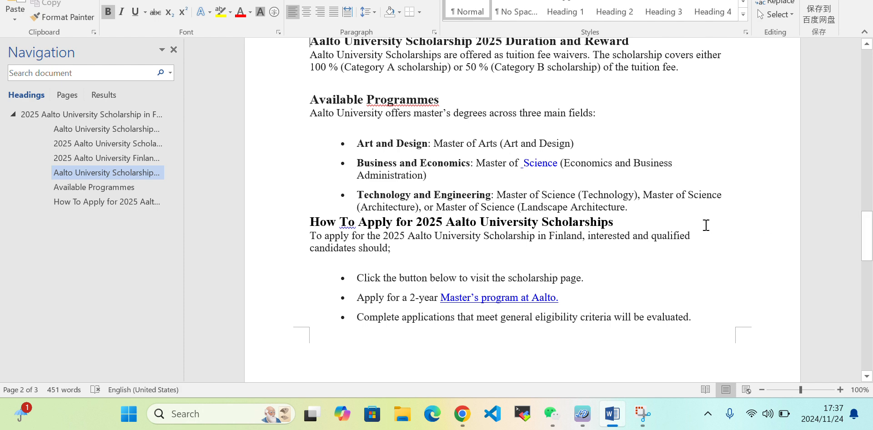
mouse_move(652, 202)
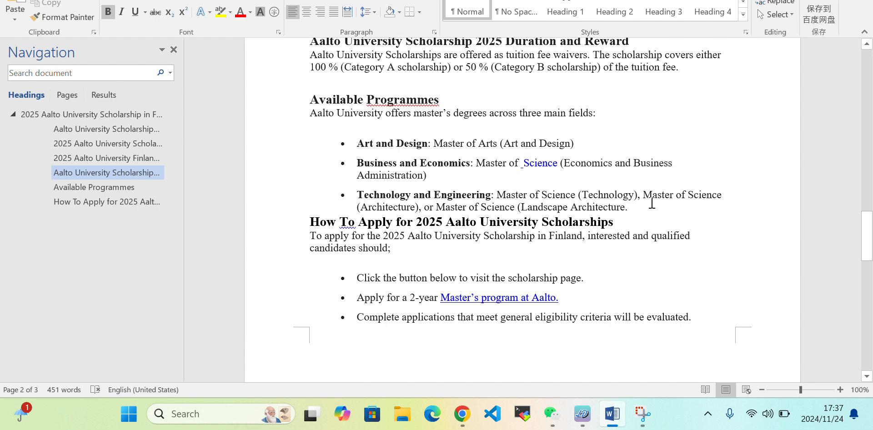
mouse_move(605, 248)
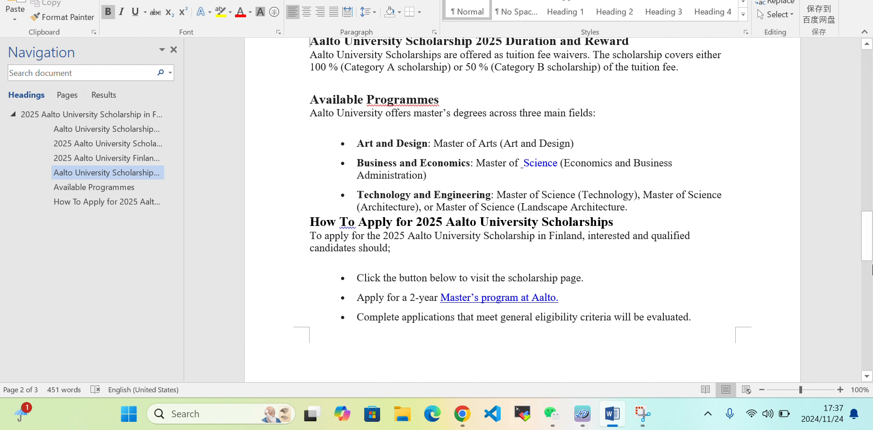
scroll("down", 3)
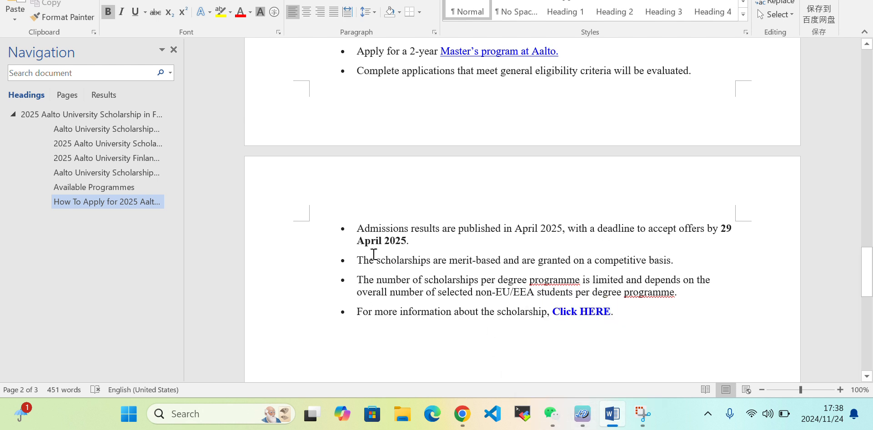
left_click(462, 414)
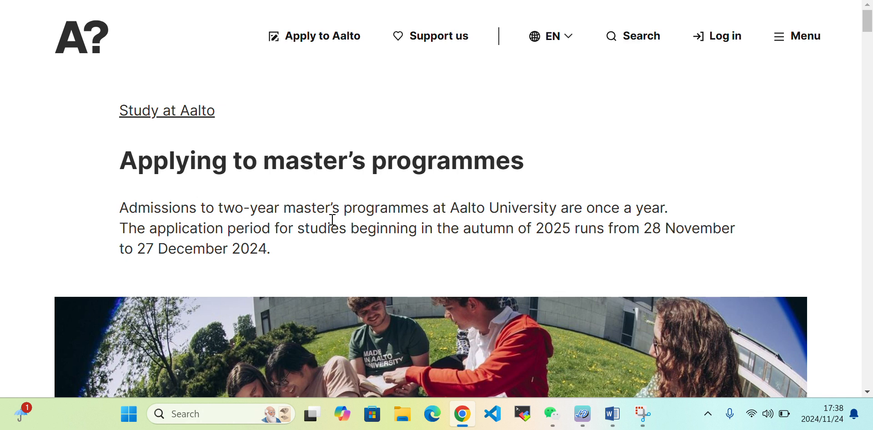
mouse_move(556, 223)
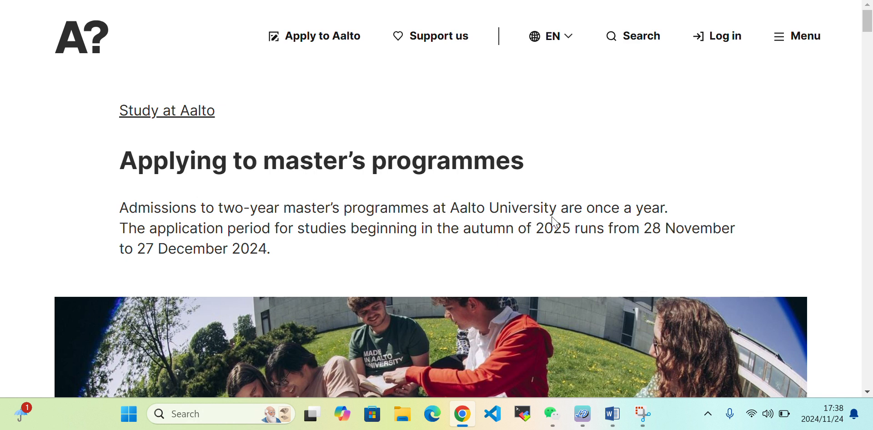
mouse_move(193, 223)
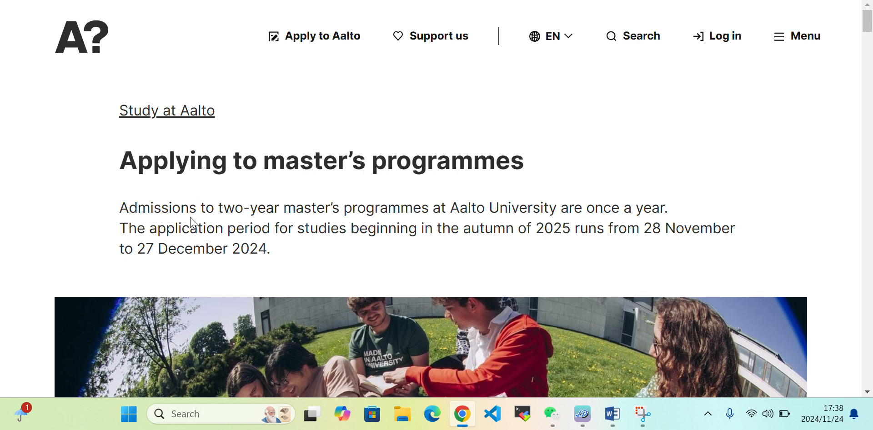
mouse_move(359, 232)
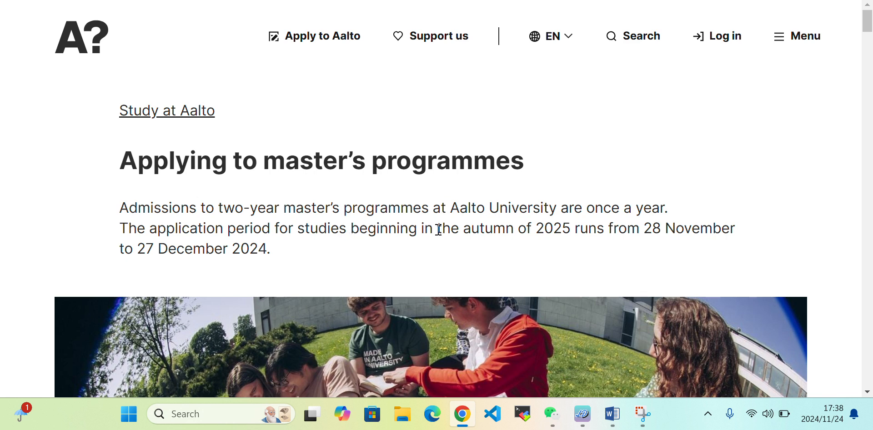
mouse_move(539, 225)
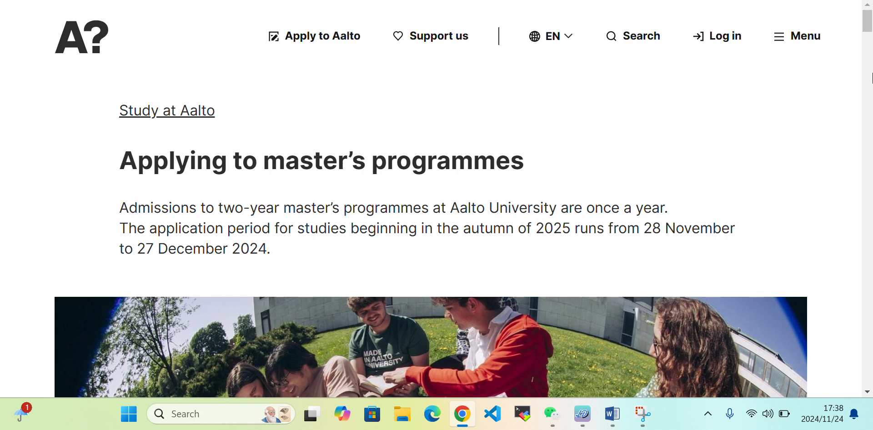
Scroll past the banner photo to the Master's admissions schedule heading and its application dates.
scroll("down", 3)
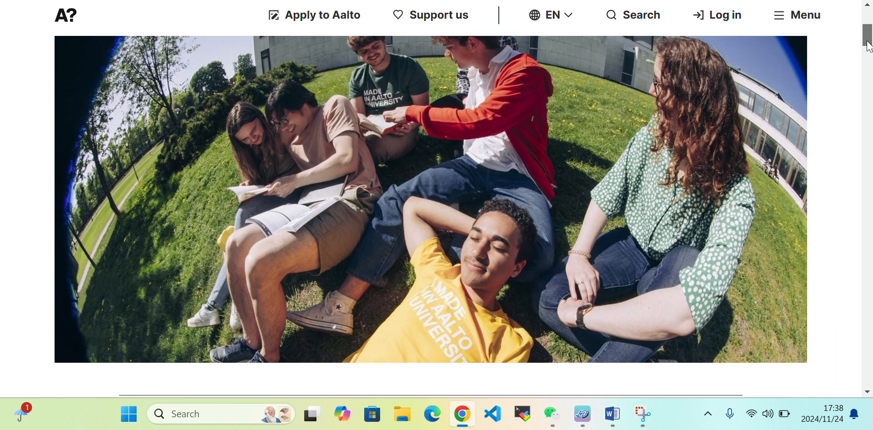
scroll("down", 3)
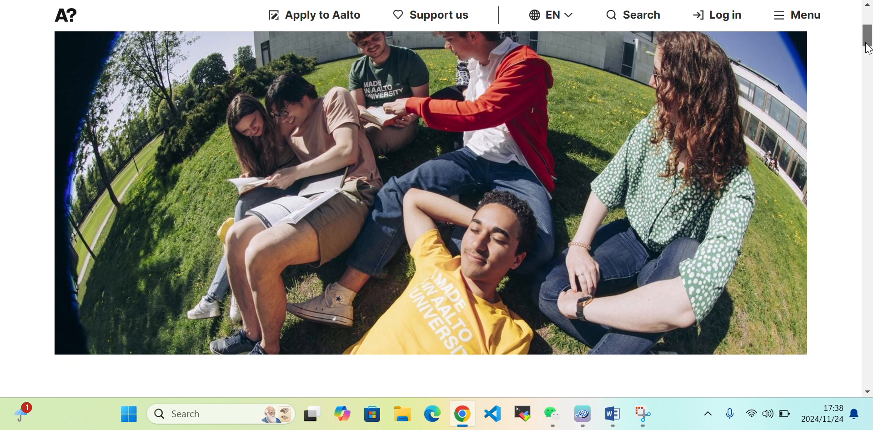
scroll("down", 3)
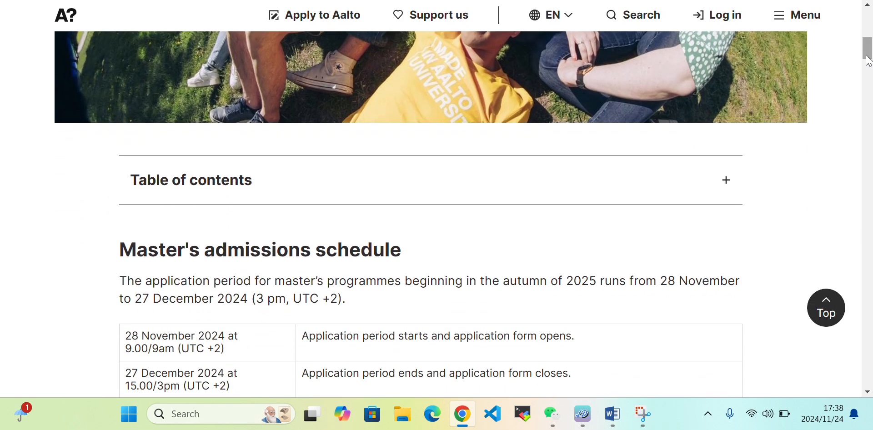
Expand the Table of contents and bring the full admissions schedule through the offer-acceptance deadline into view.
left_click(726, 180)
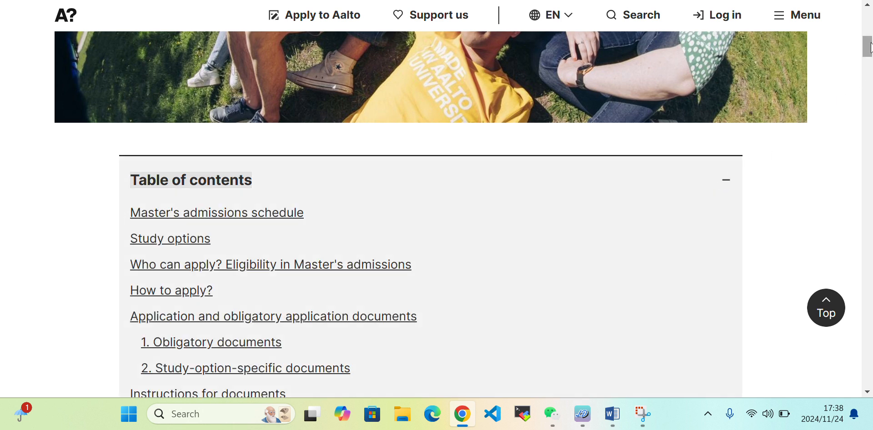
scroll("down", 3)
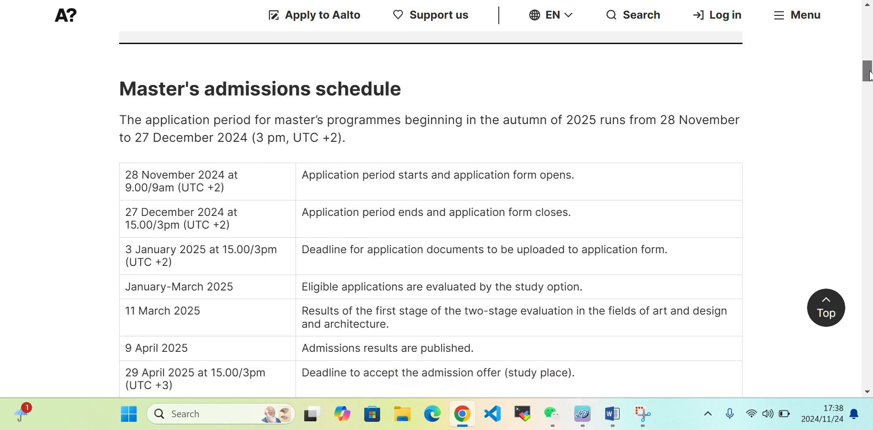
scroll("down", 3)
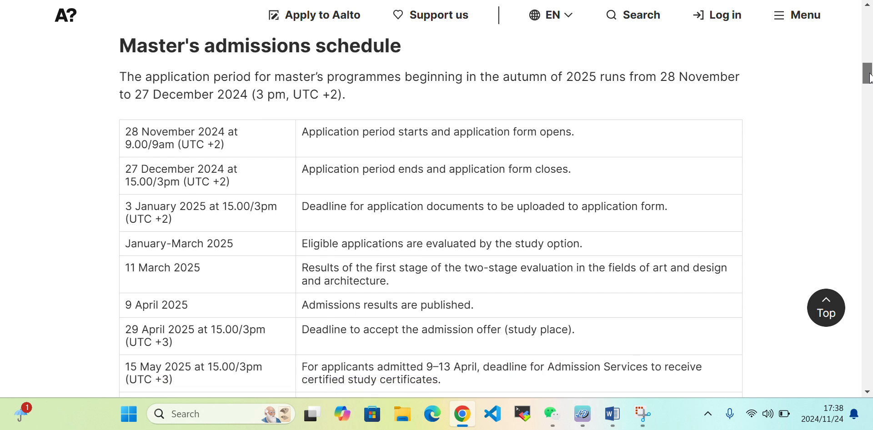
scroll("down", 3)
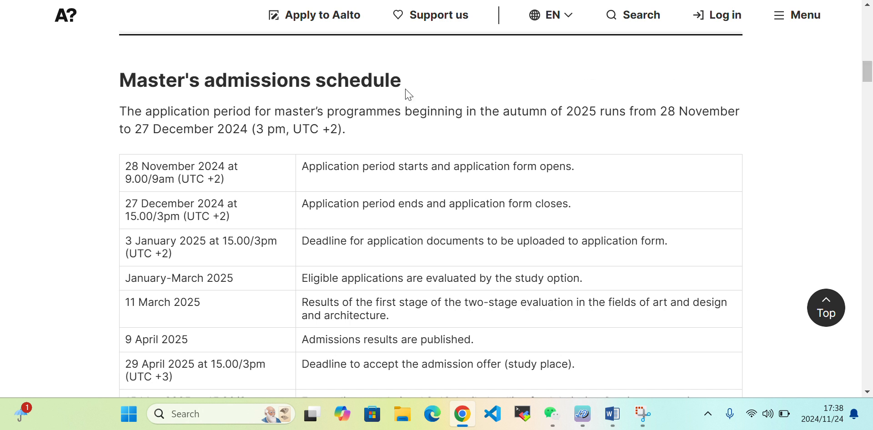
mouse_move(442, 134)
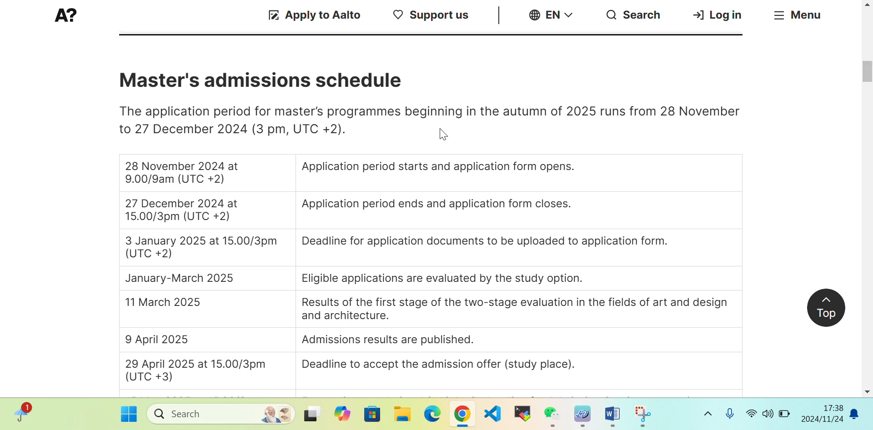
mouse_move(591, 112)
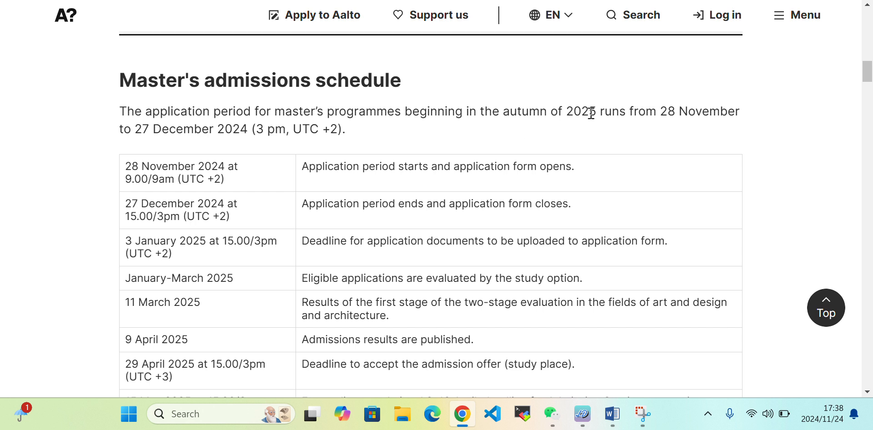
mouse_move(621, 128)
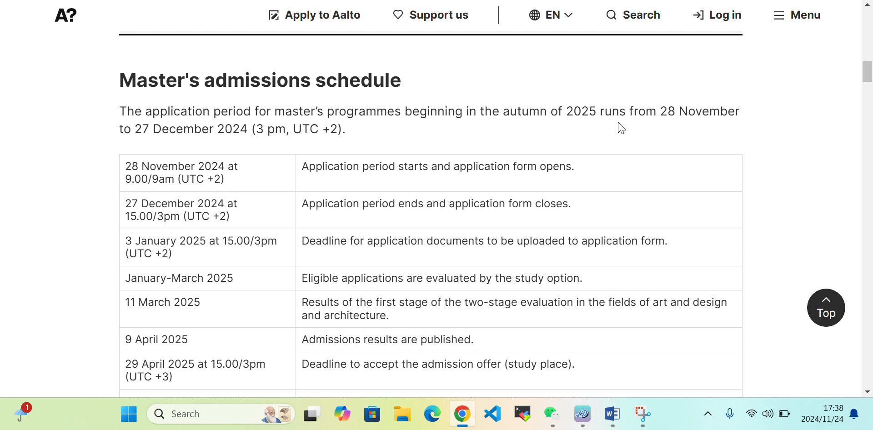
mouse_move(198, 153)
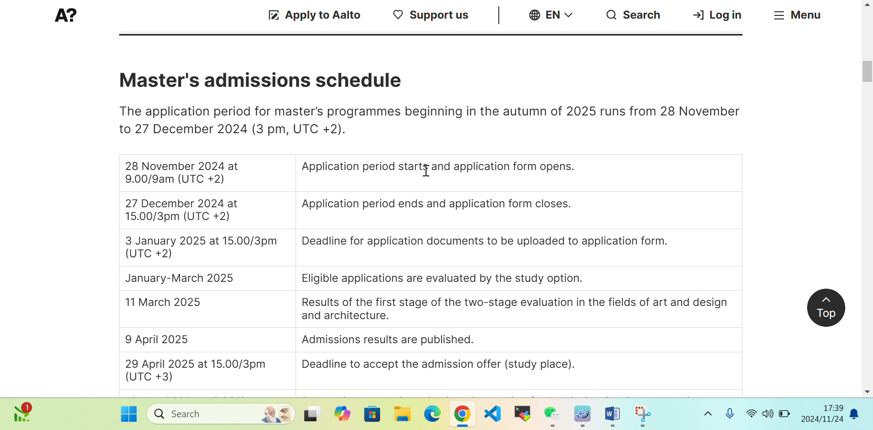
mouse_move(480, 187)
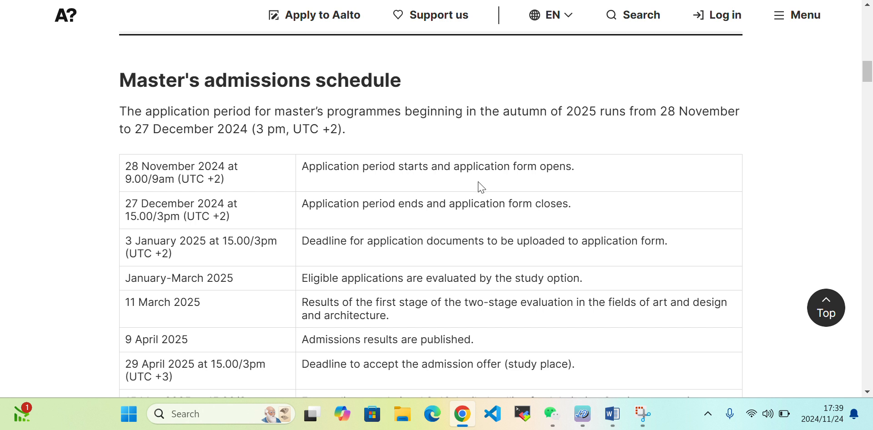
mouse_move(304, 202)
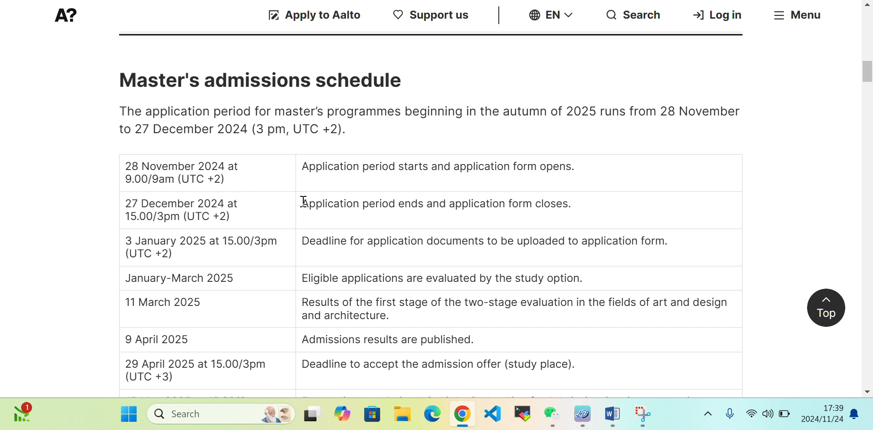
mouse_move(388, 223)
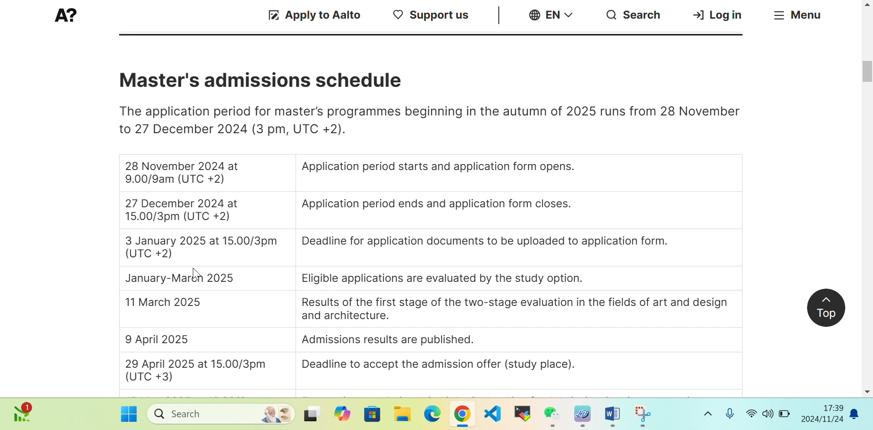
mouse_move(572, 255)
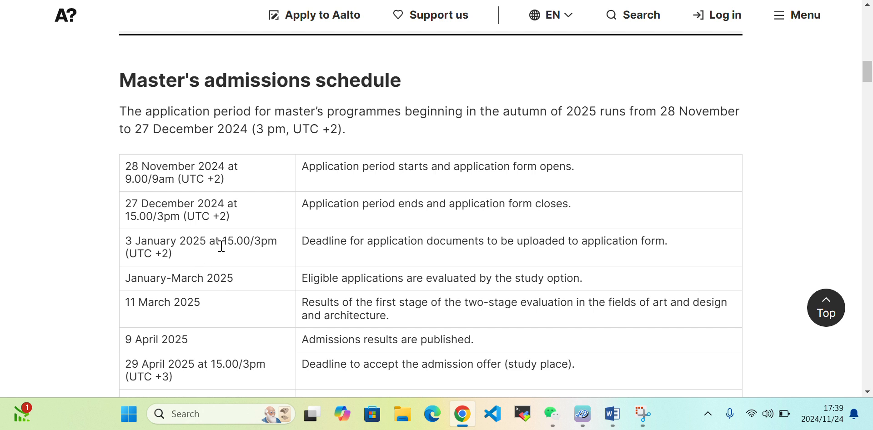
mouse_move(426, 278)
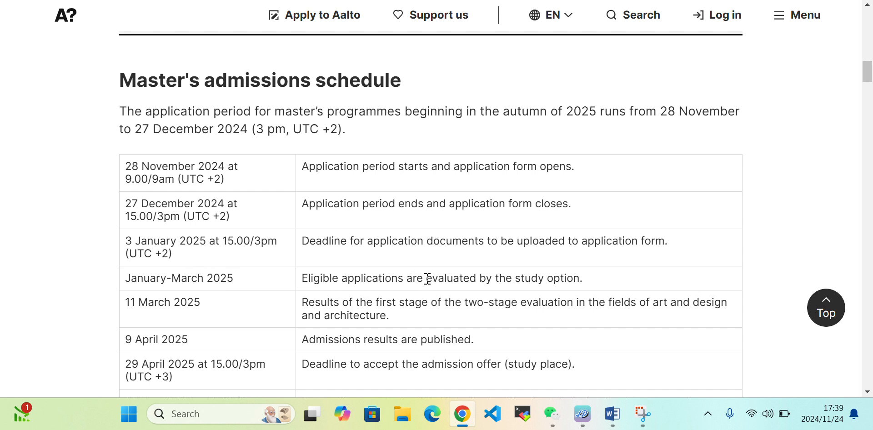
mouse_move(177, 290)
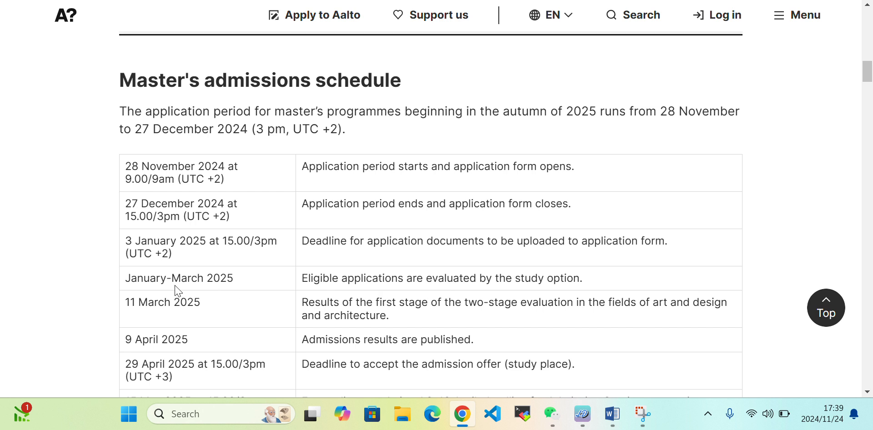
mouse_move(174, 290)
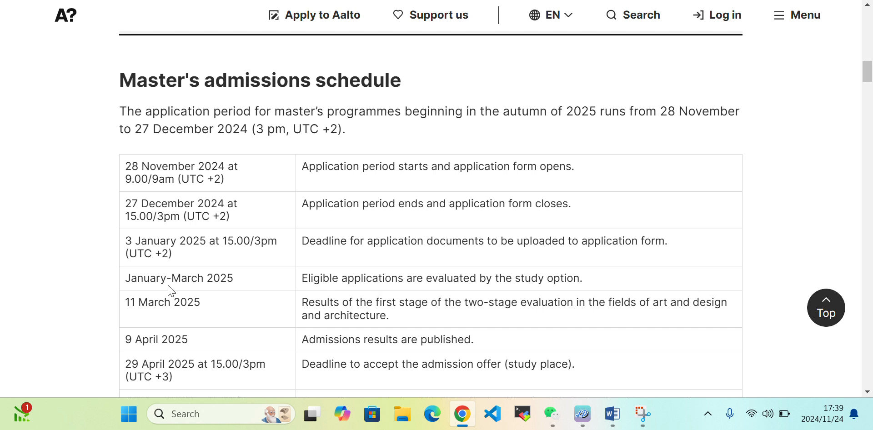
mouse_move(257, 333)
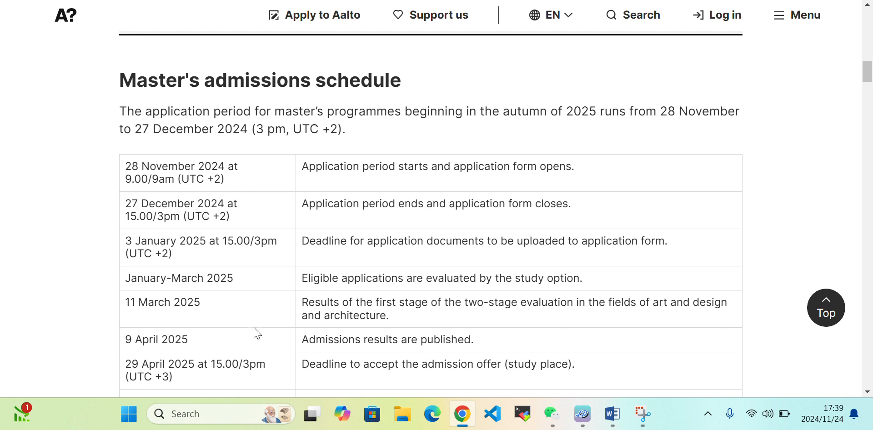
mouse_move(378, 333)
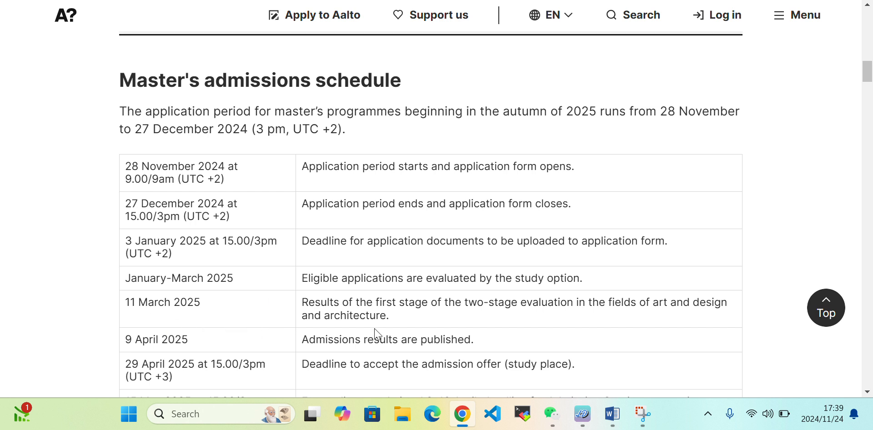
mouse_move(419, 321)
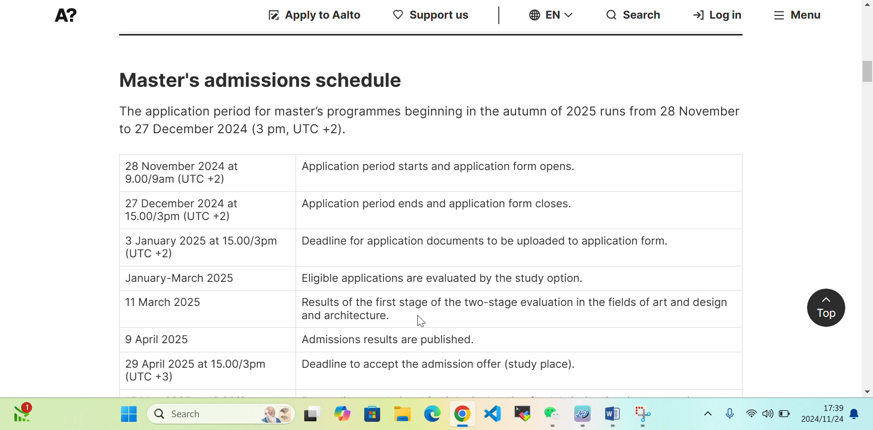
mouse_move(515, 316)
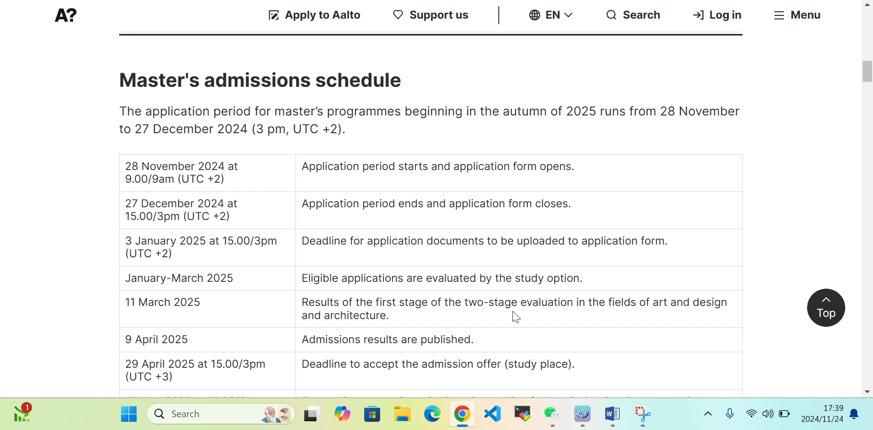
mouse_move(509, 317)
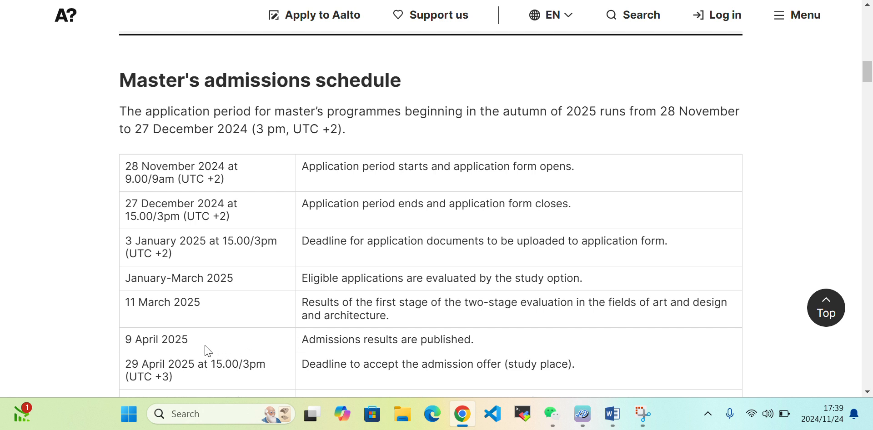
mouse_move(715, 216)
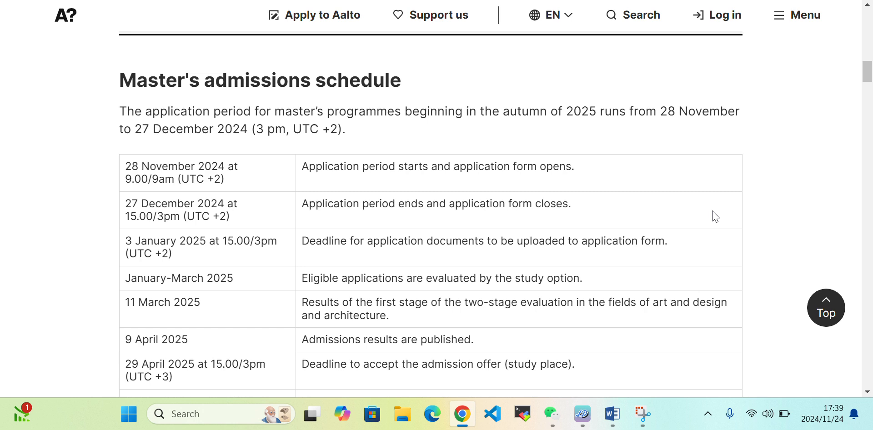
scroll("down", 3)
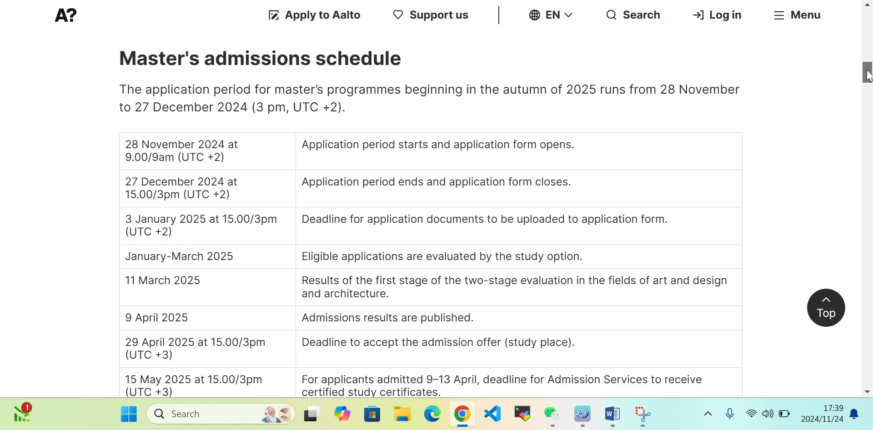
scroll("down", 3)
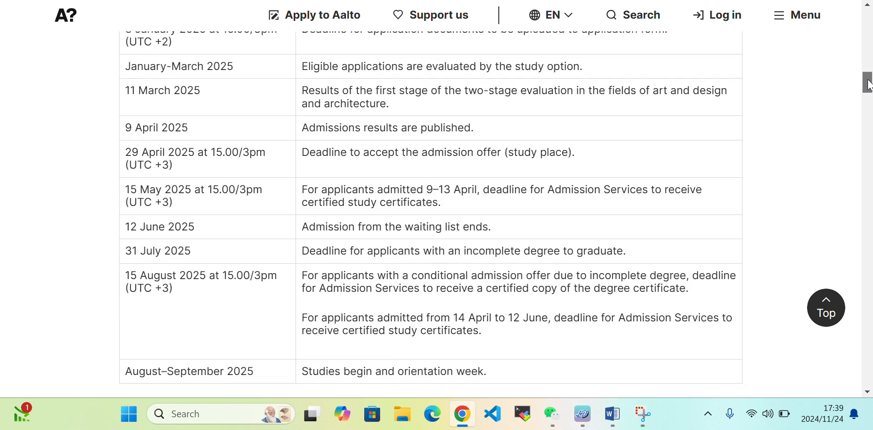
mouse_move(202, 177)
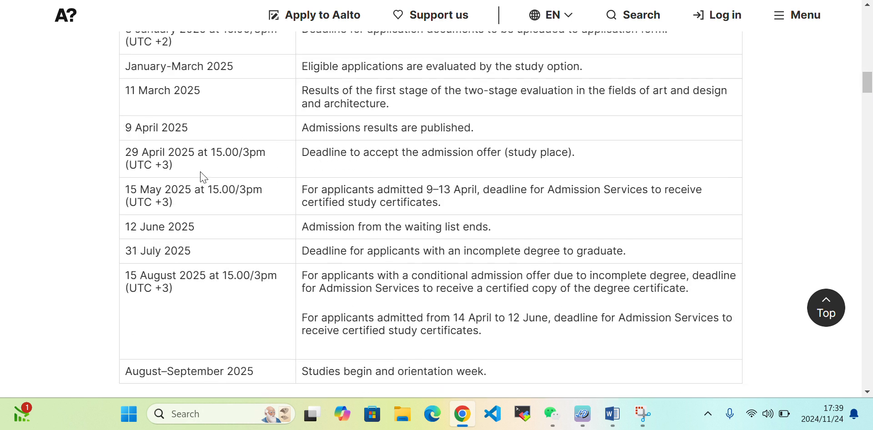
mouse_move(452, 146)
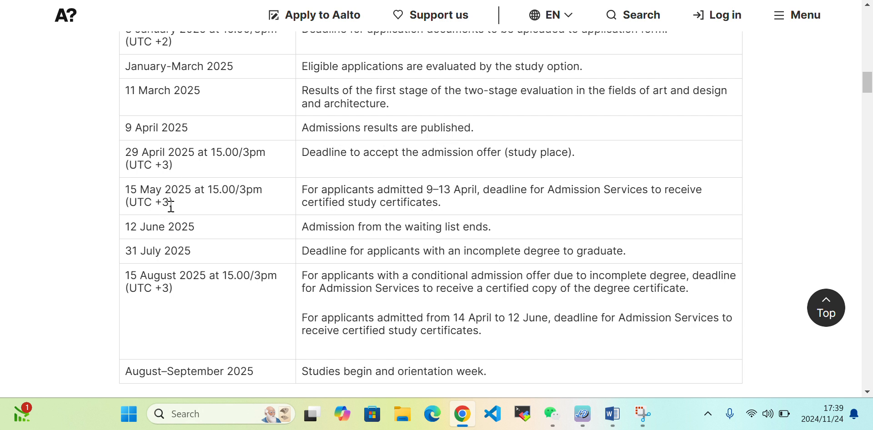
mouse_move(397, 197)
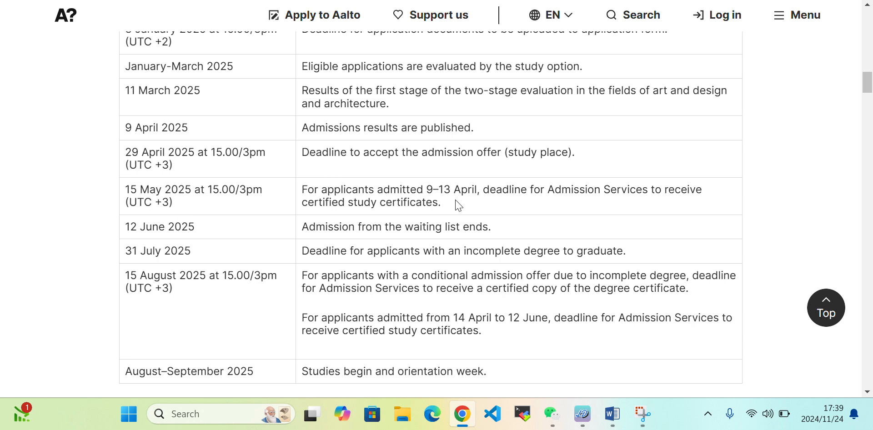
mouse_move(606, 210)
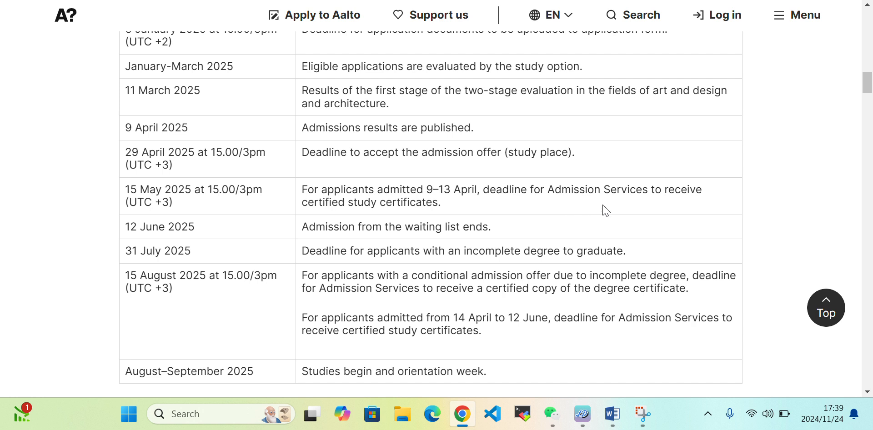
mouse_move(365, 229)
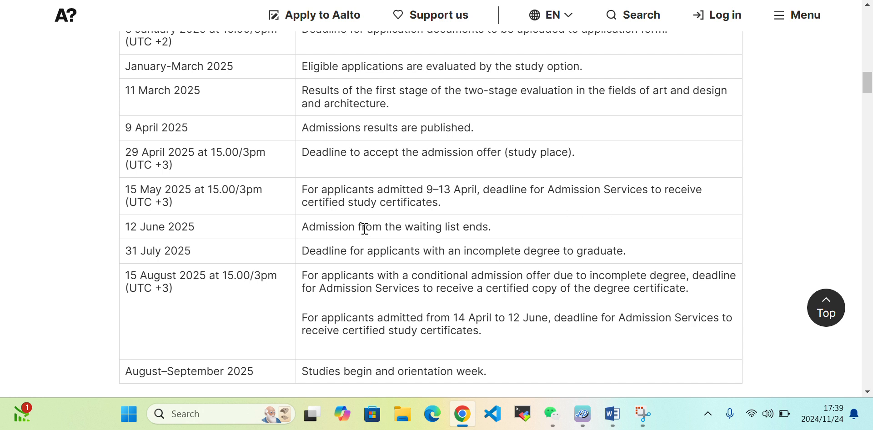
mouse_move(302, 255)
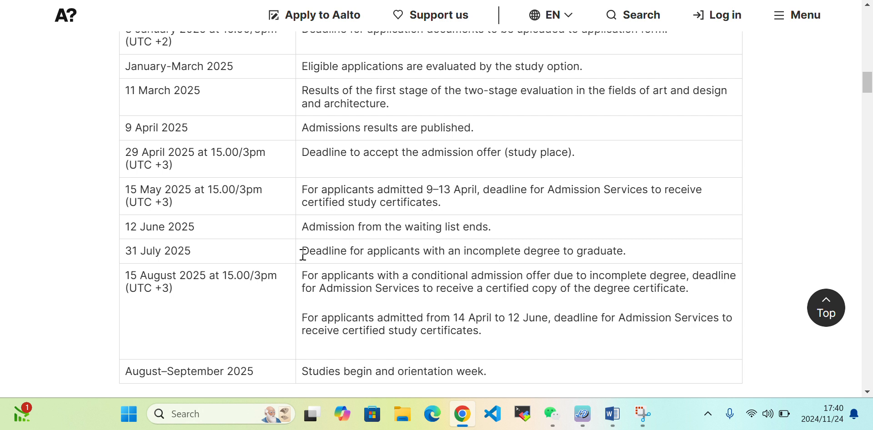
mouse_move(406, 249)
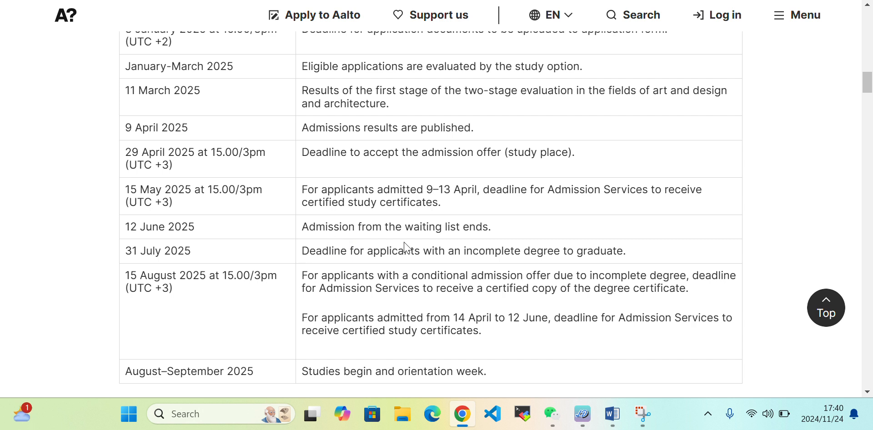
mouse_move(131, 221)
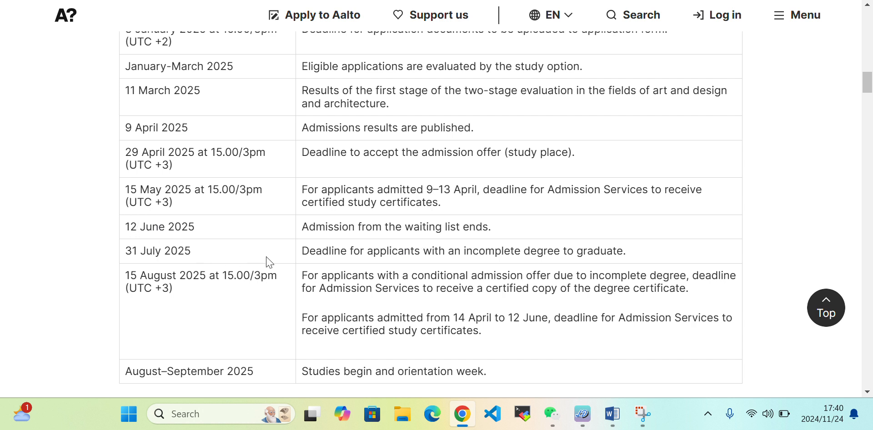
mouse_move(144, 267)
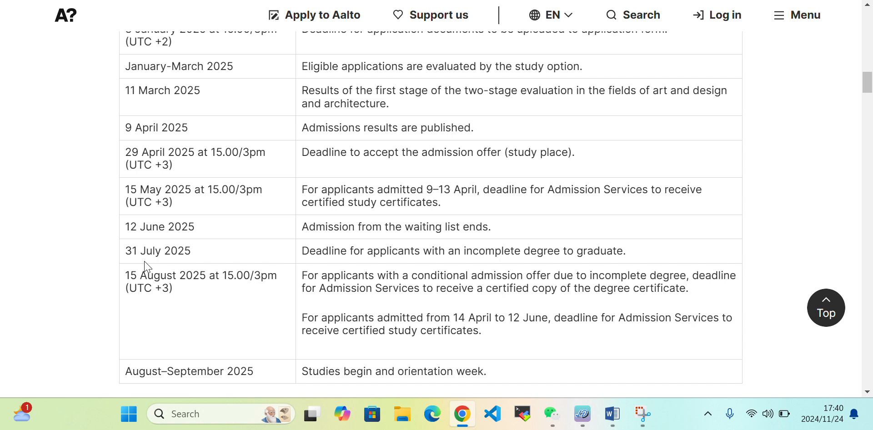
mouse_move(323, 249)
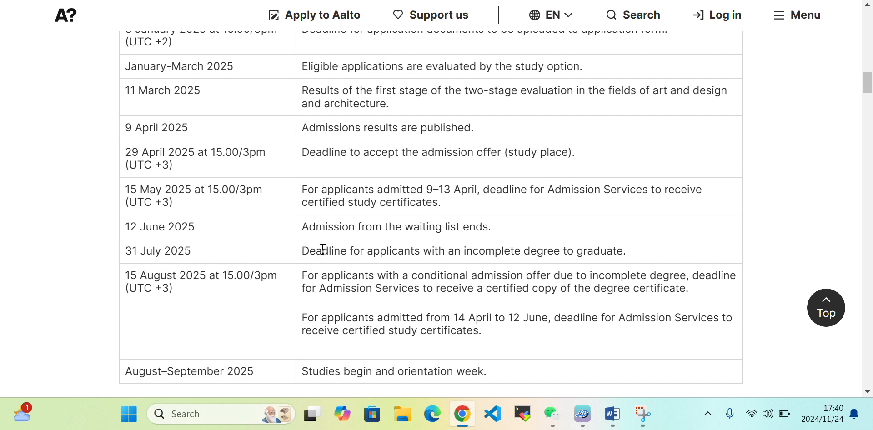
mouse_move(525, 265)
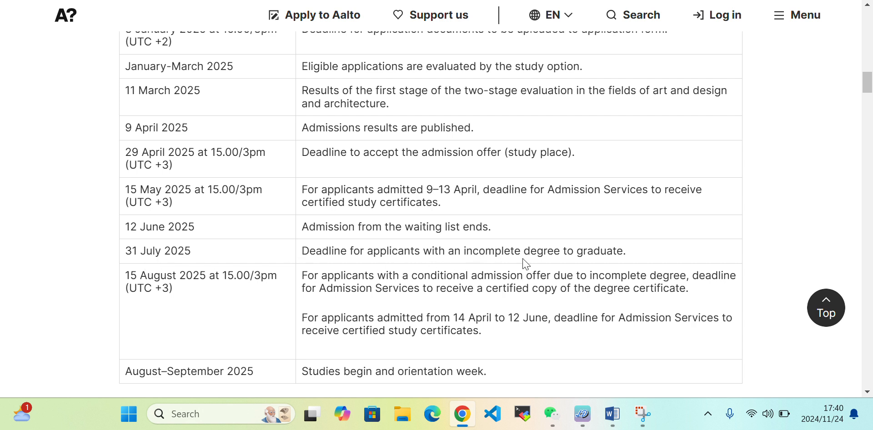
mouse_move(543, 269)
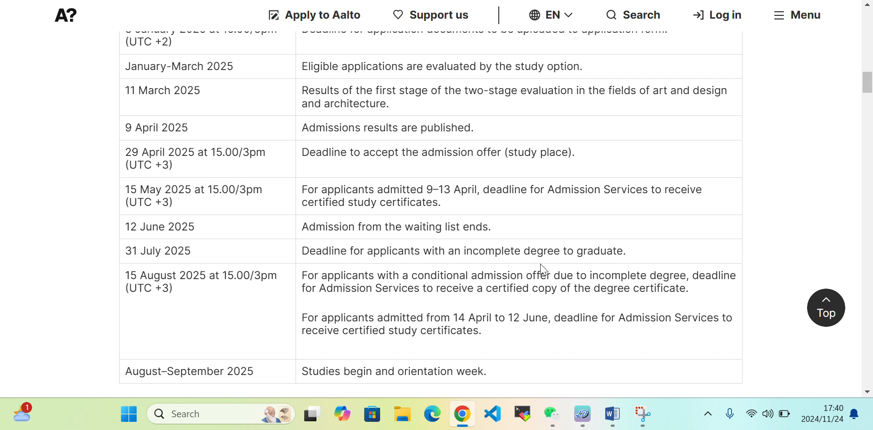
mouse_move(768, 239)
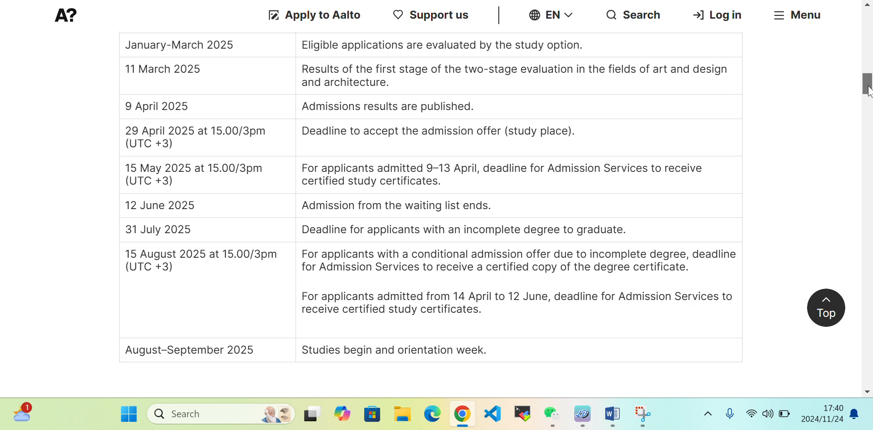
scroll("down", 3)
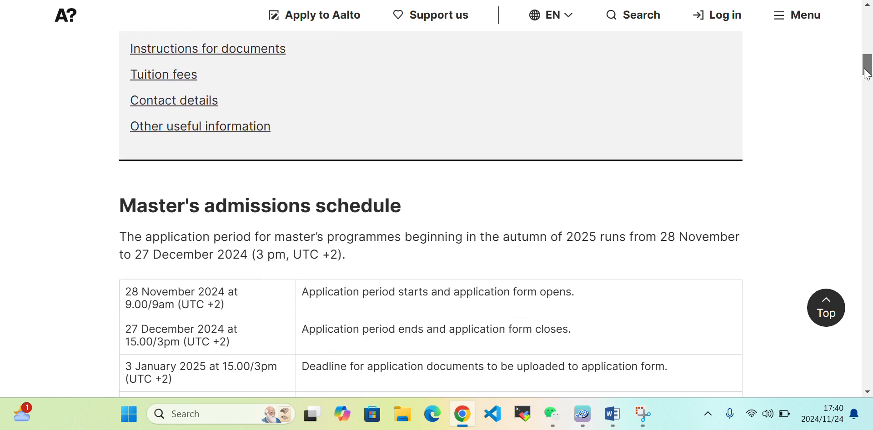
scroll("down", 3)
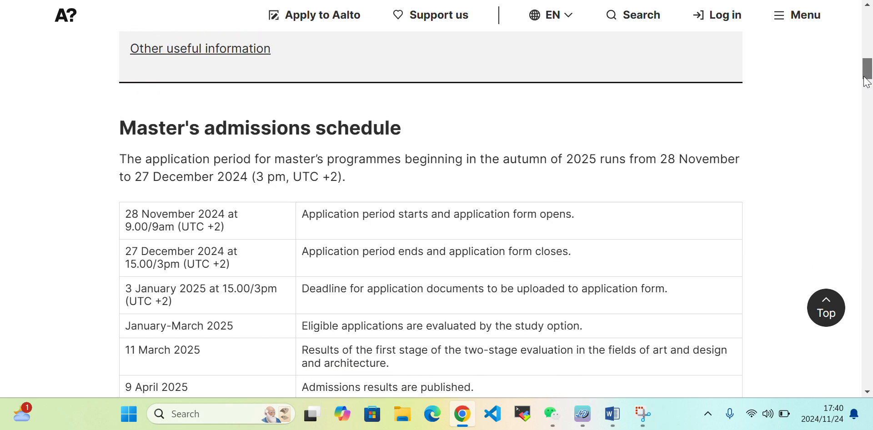
Reach the Study options section and preview the linked Study options page showing degrees and the two-option limit.
scroll("down", 3)
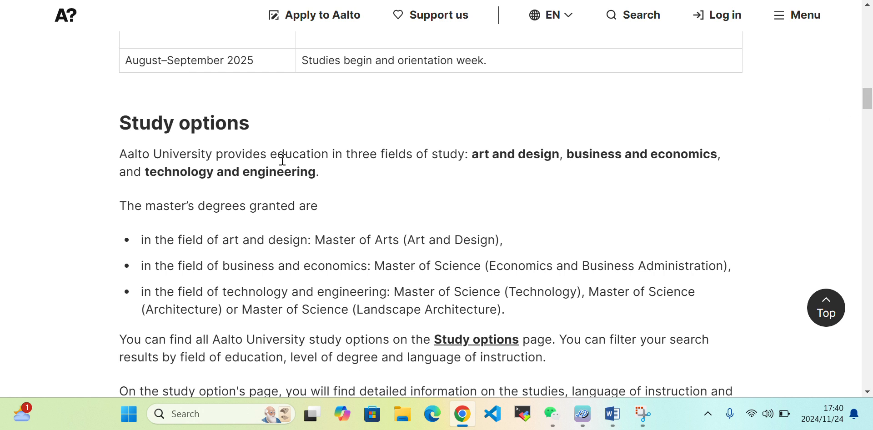
mouse_move(200, 204)
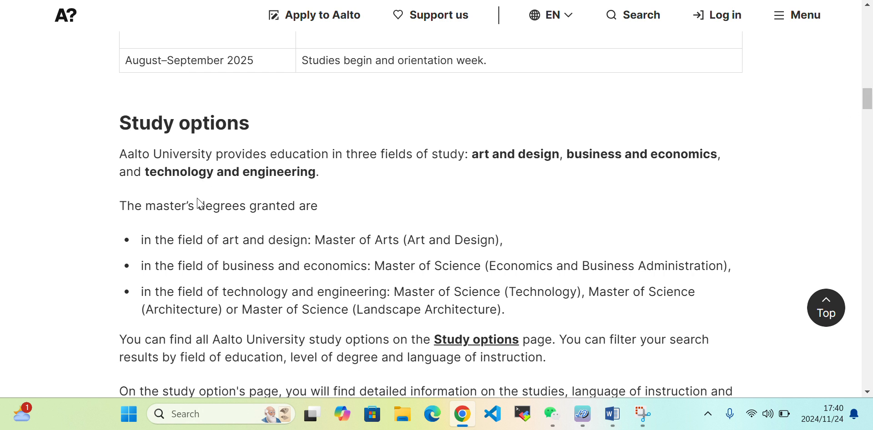
mouse_move(246, 263)
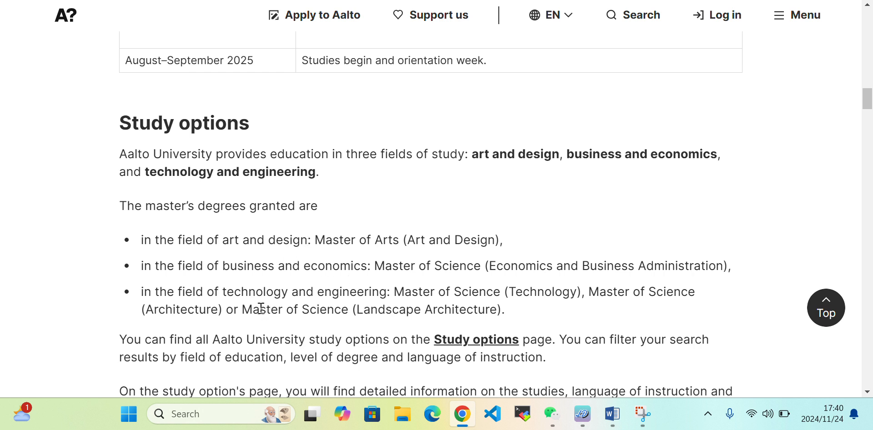
mouse_move(407, 305)
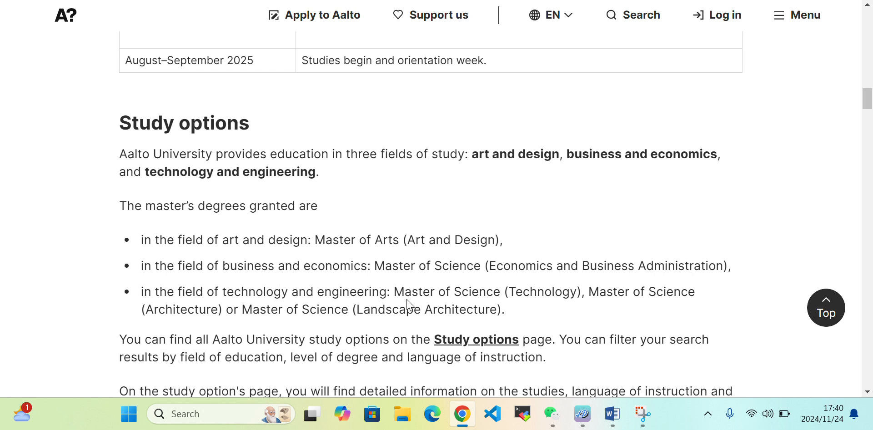
mouse_move(801, 303)
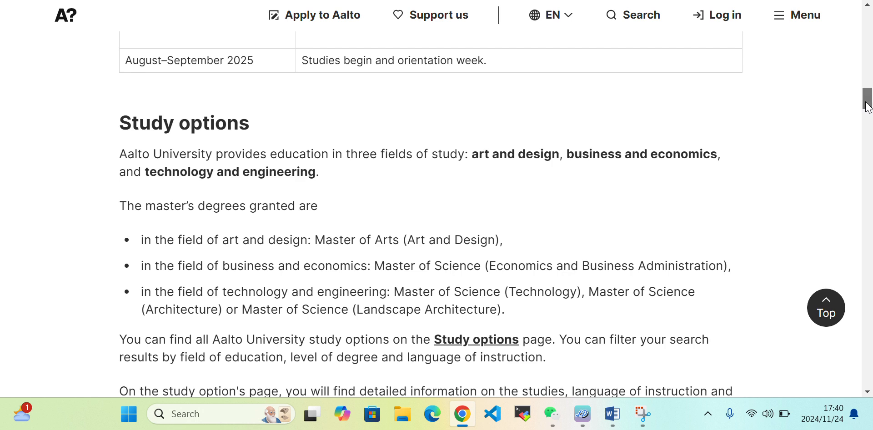
scroll("down", 3)
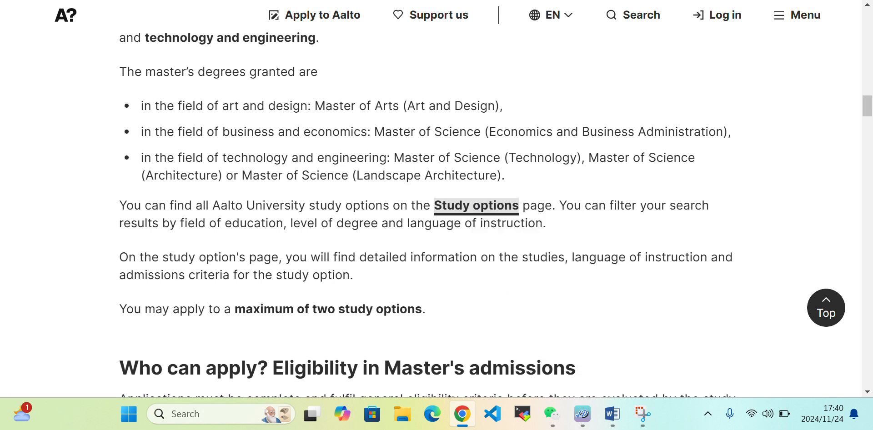
left_click(550, 15)
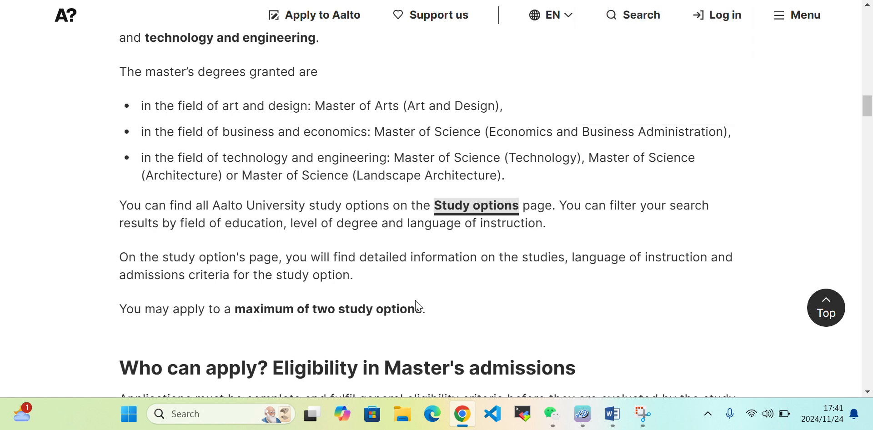
left_click(549, 14)
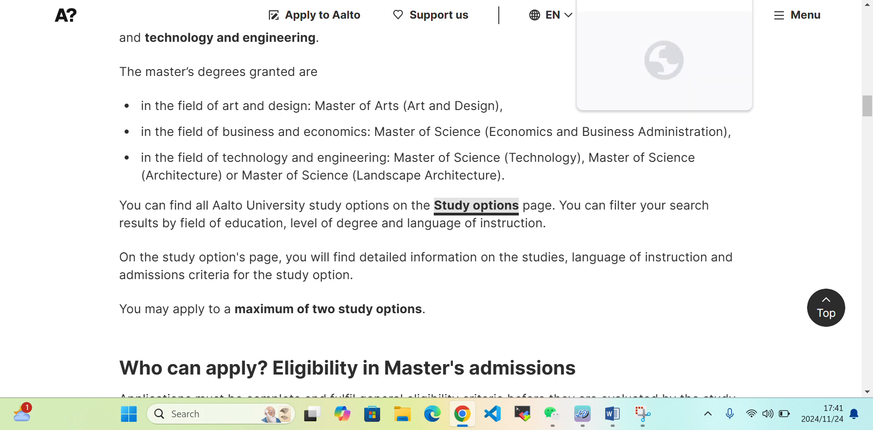
left_click(475, 206)
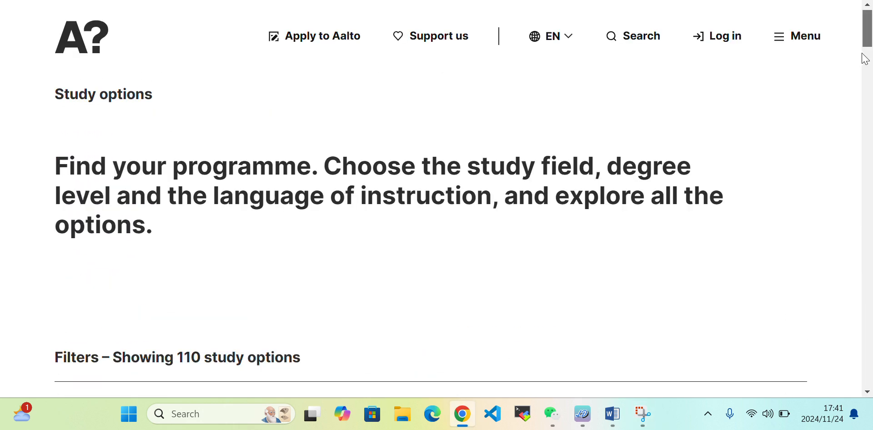
mouse_move(872, 148)
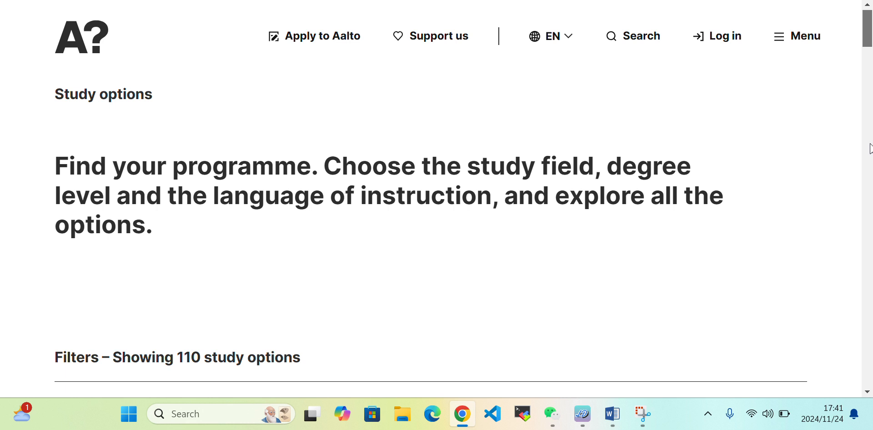
scroll("down", 3)
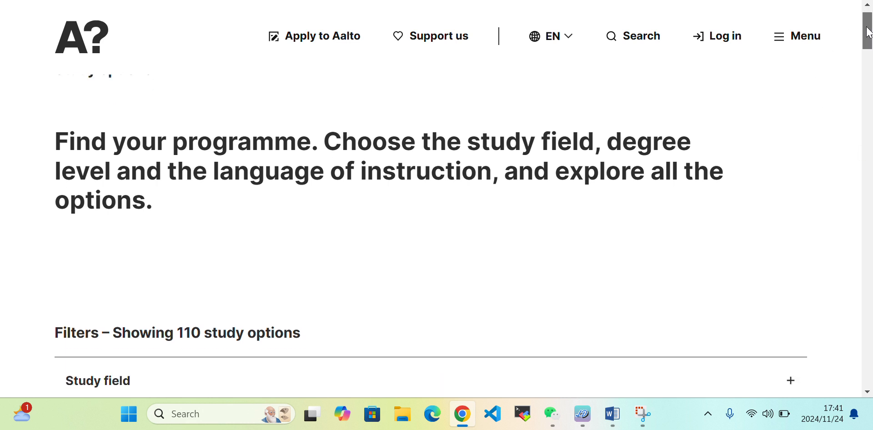
scroll("down", 3)
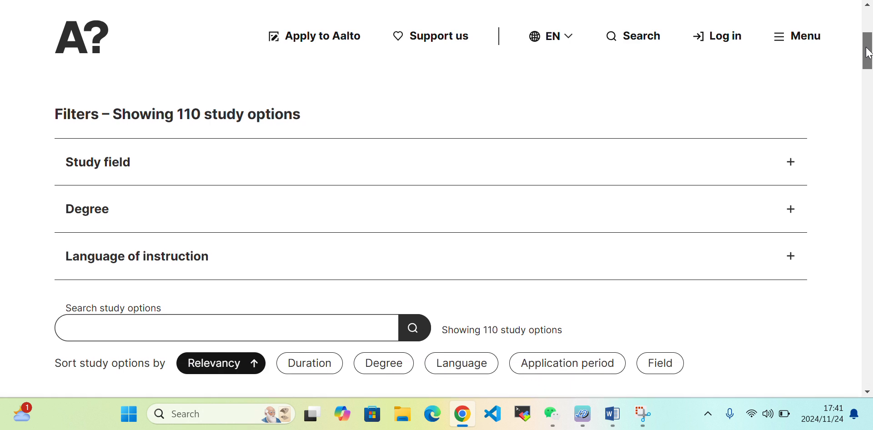
scroll("down", 3)
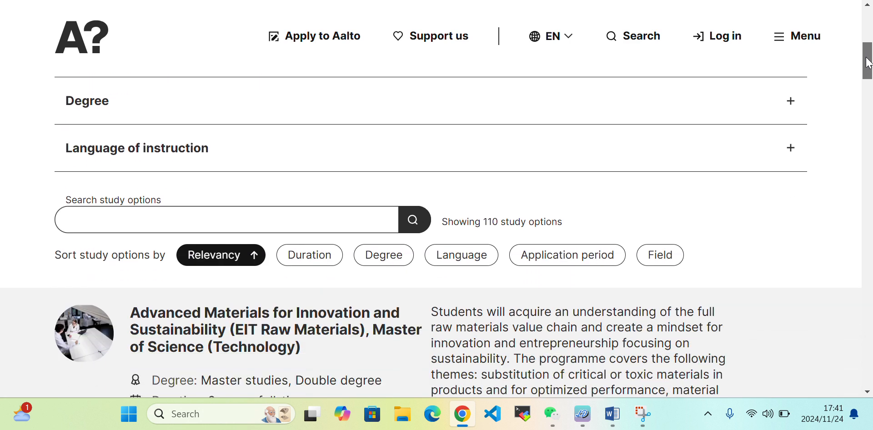
scroll("down", 3)
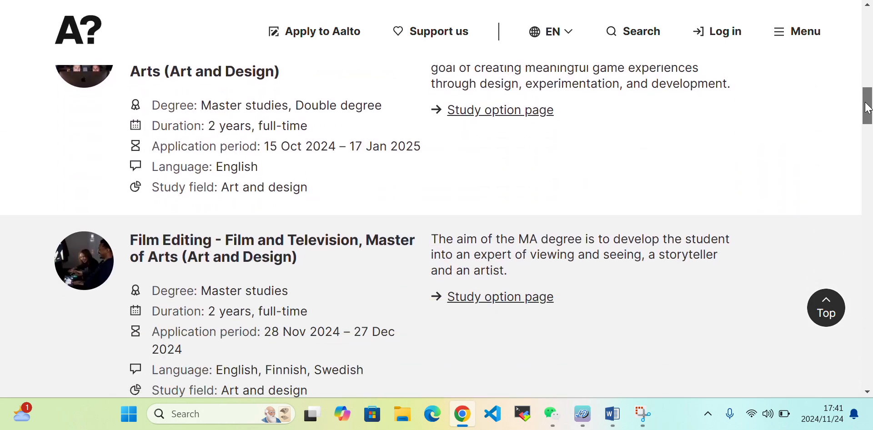
scroll("down", 3)
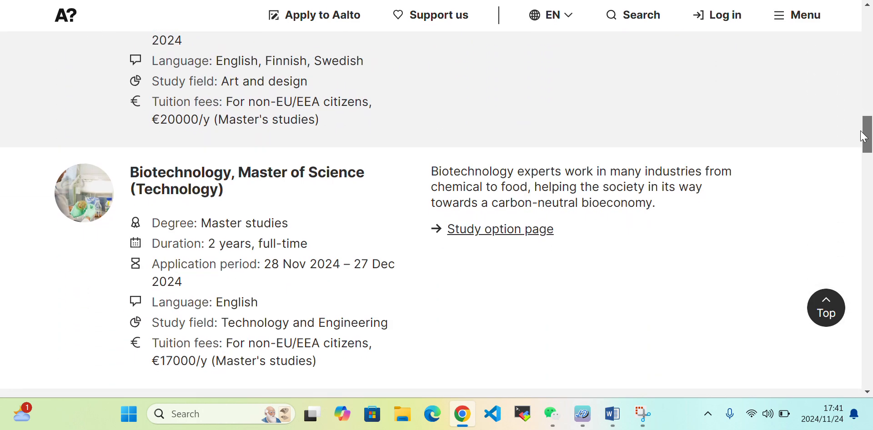
scroll("up", 3)
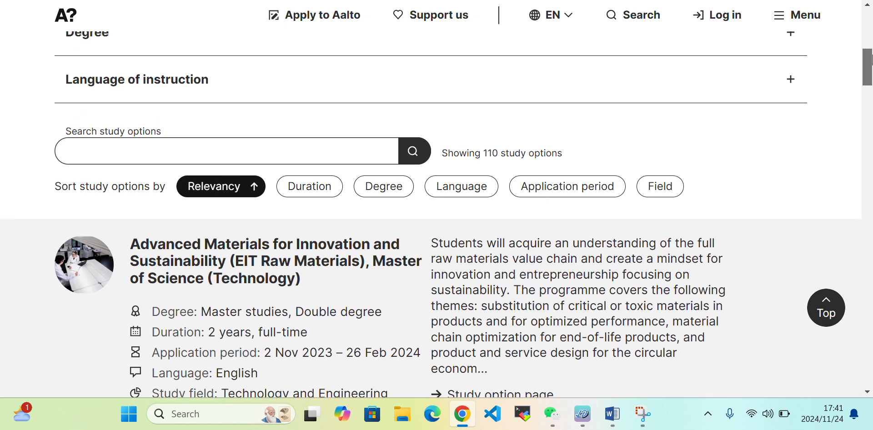
scroll("down", 3)
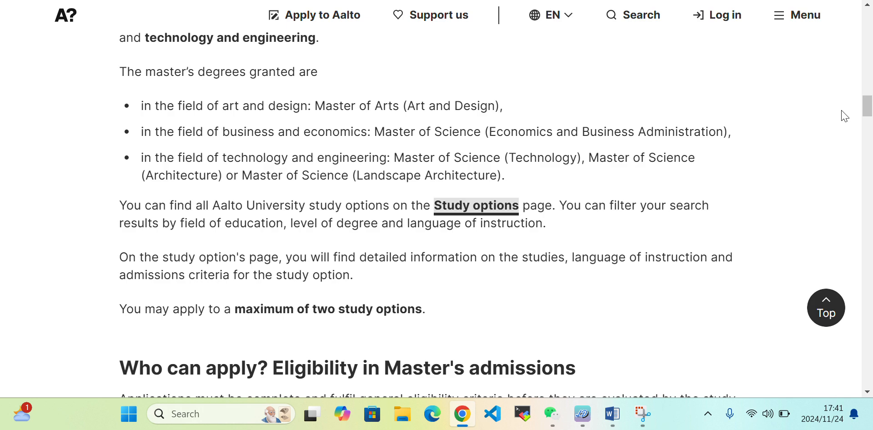
Open the 'language proficiency' link in a new tab from the eligibility section.
scroll("down", 3)
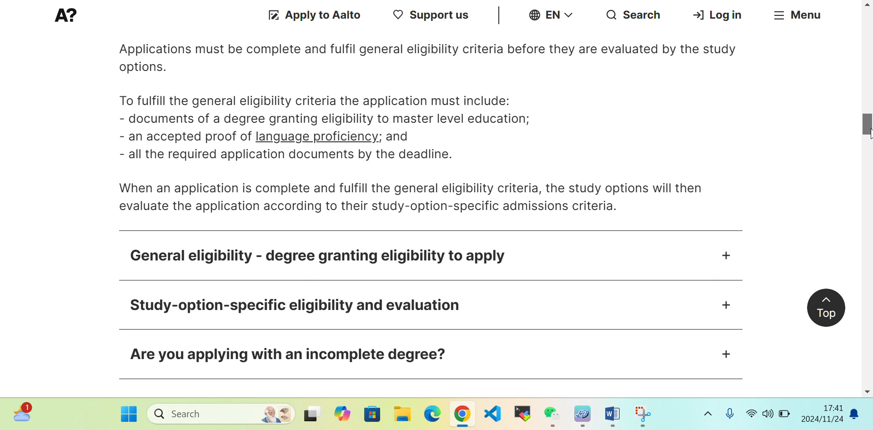
scroll("up", 3)
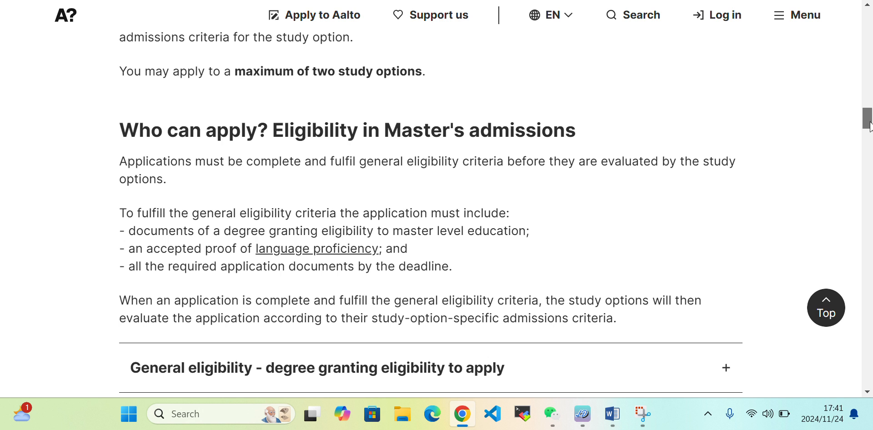
mouse_move(317, 248)
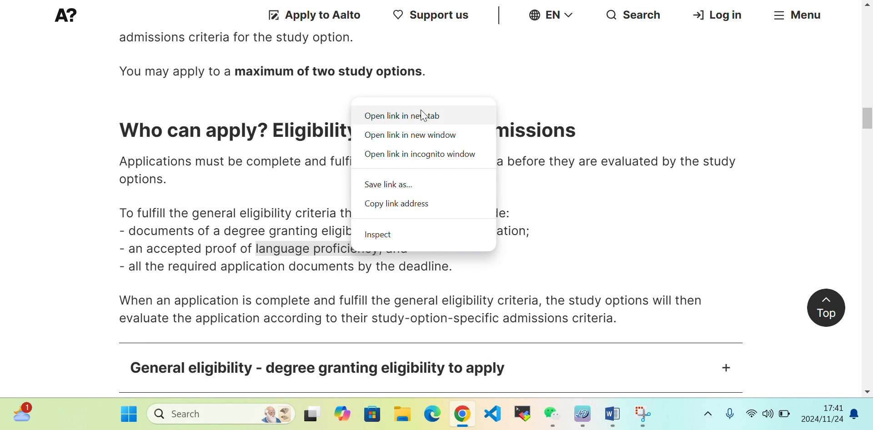
left_click(527, 182)
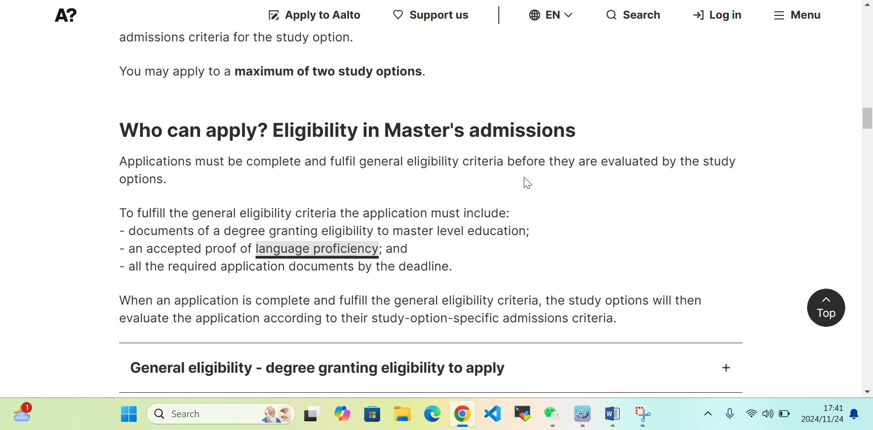
left_click(550, 14)
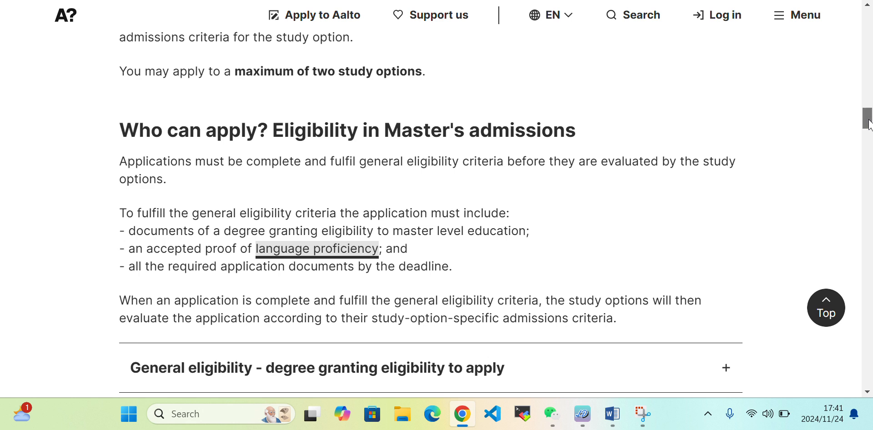
Expand the General eligibility accordion and read through its degree eligibility details.
scroll("down", 3)
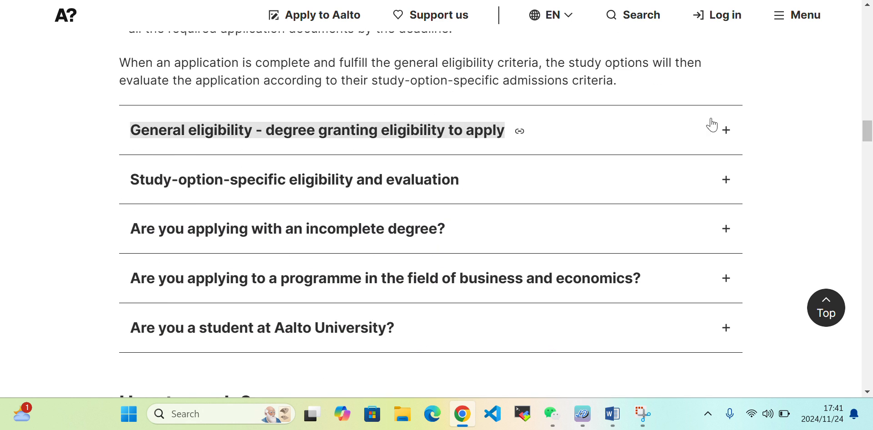
left_click(726, 130)
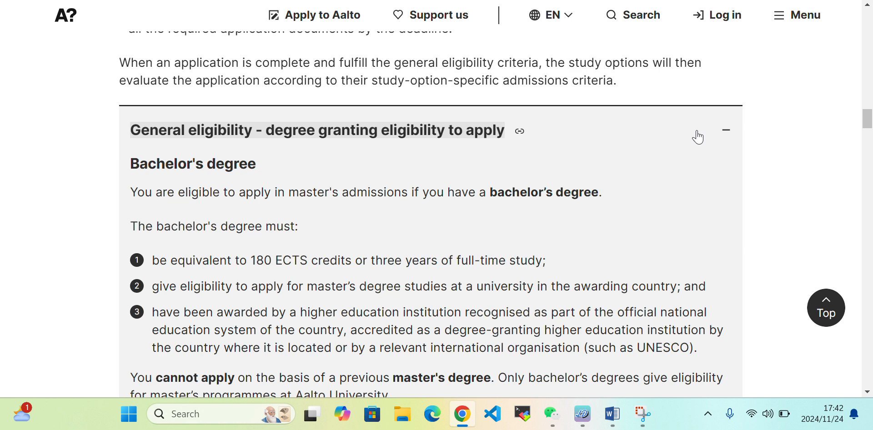
mouse_move(715, 134)
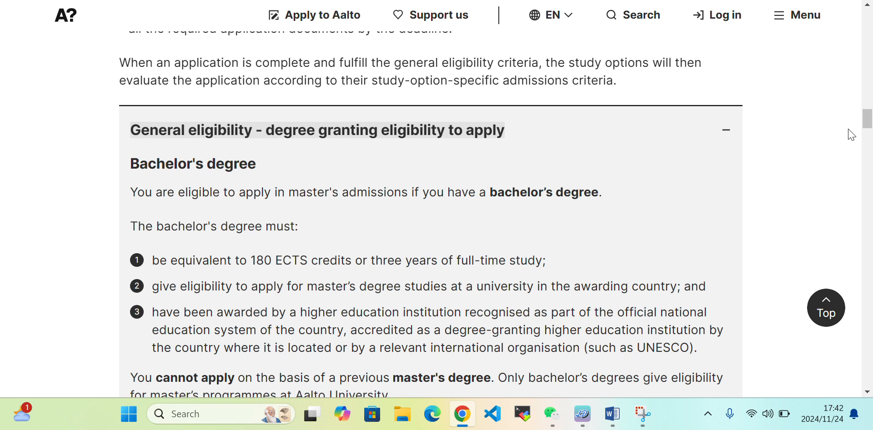
scroll("down", 3)
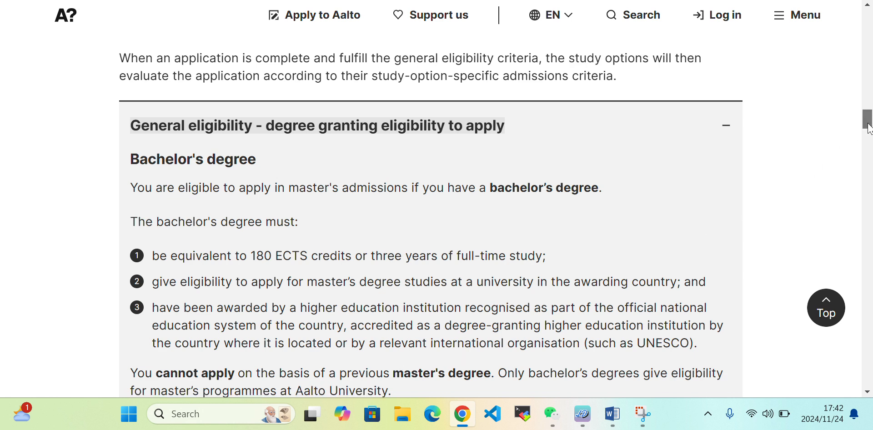
scroll("down", 3)
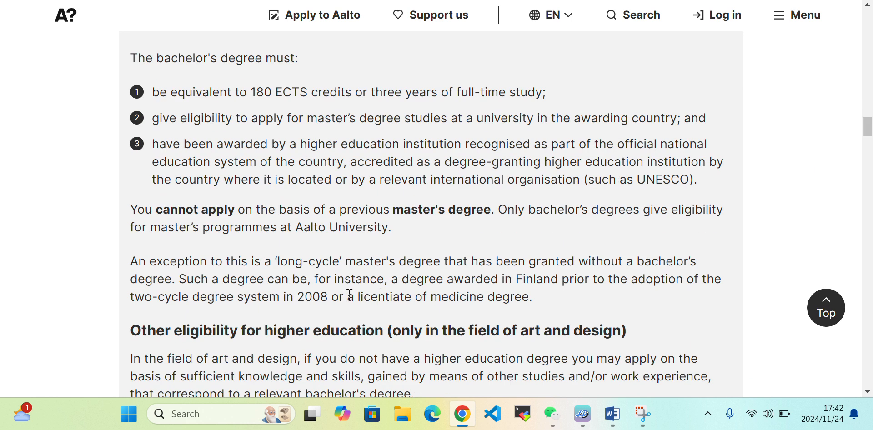
mouse_move(561, 101)
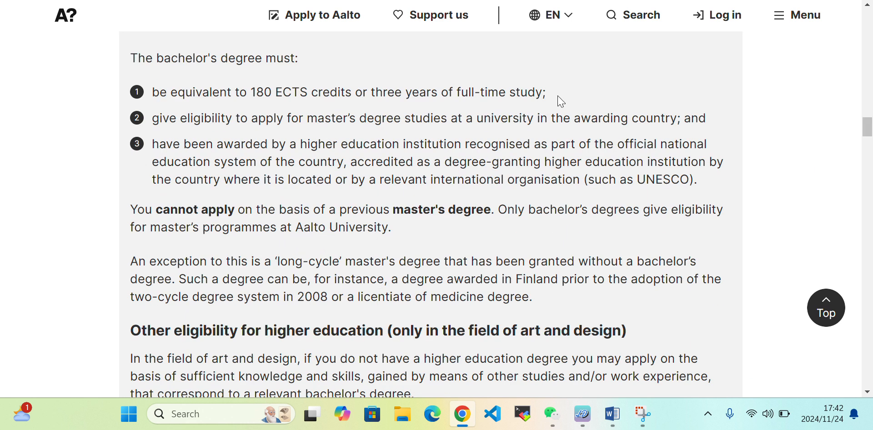
scroll("up", 3)
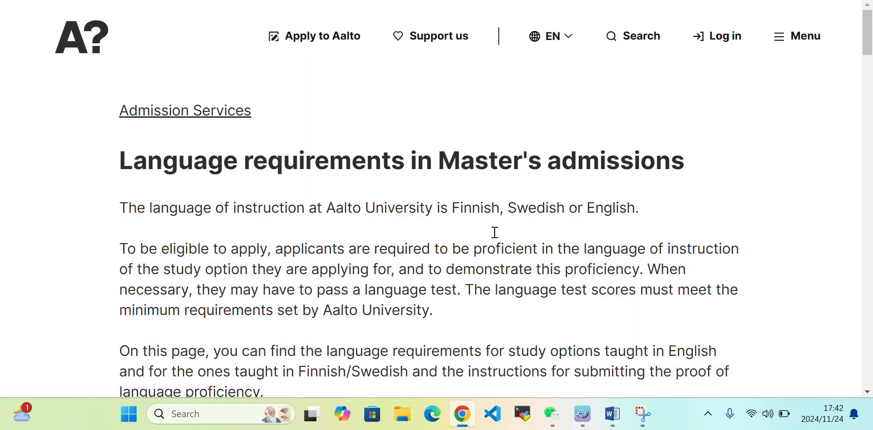
scroll("down", 3)
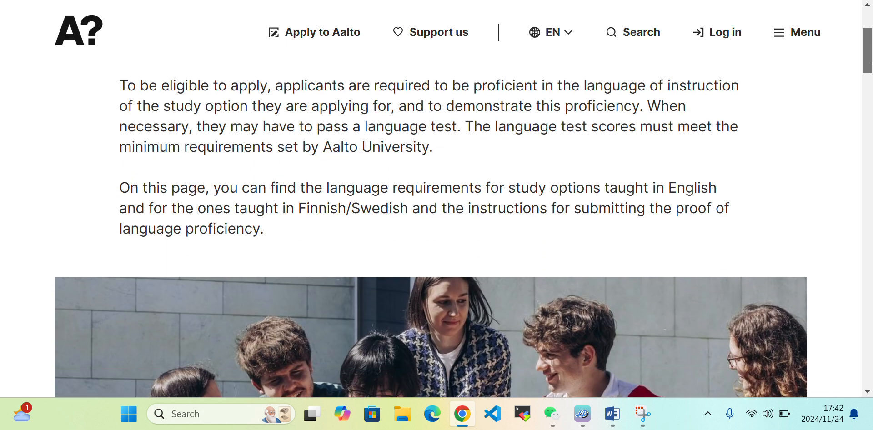
scroll("up", 3)
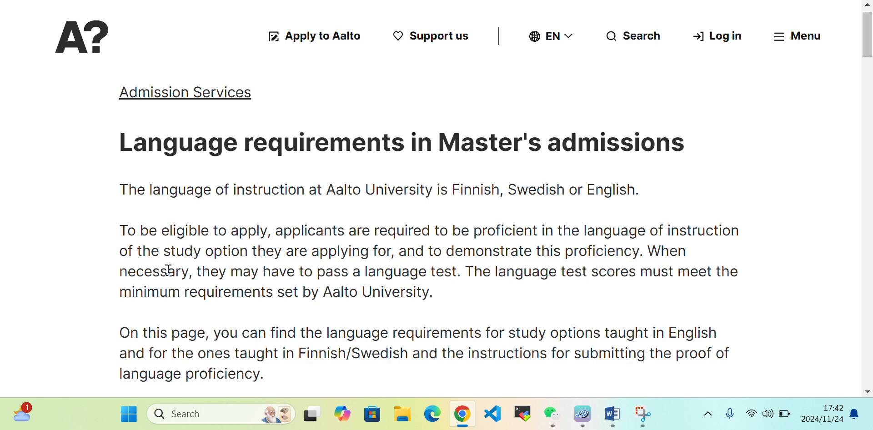
mouse_move(321, 310)
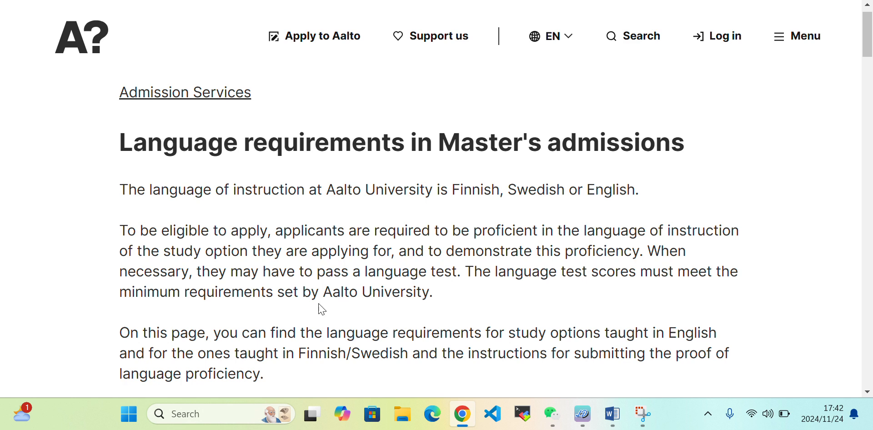
mouse_move(451, 287)
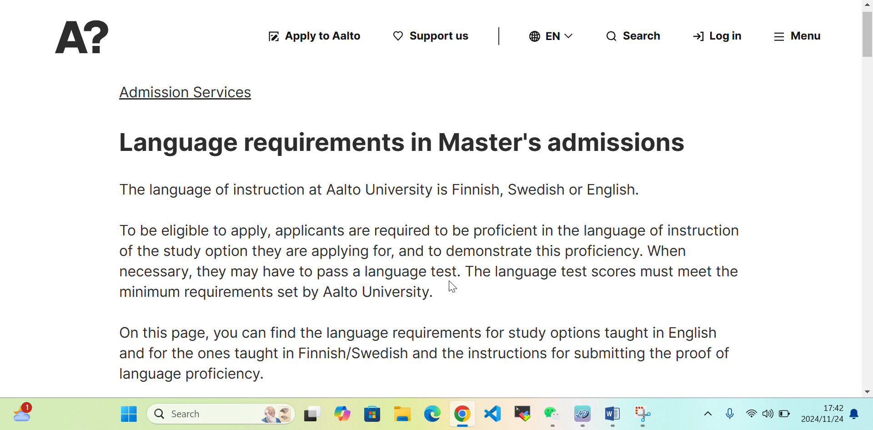
mouse_move(511, 286)
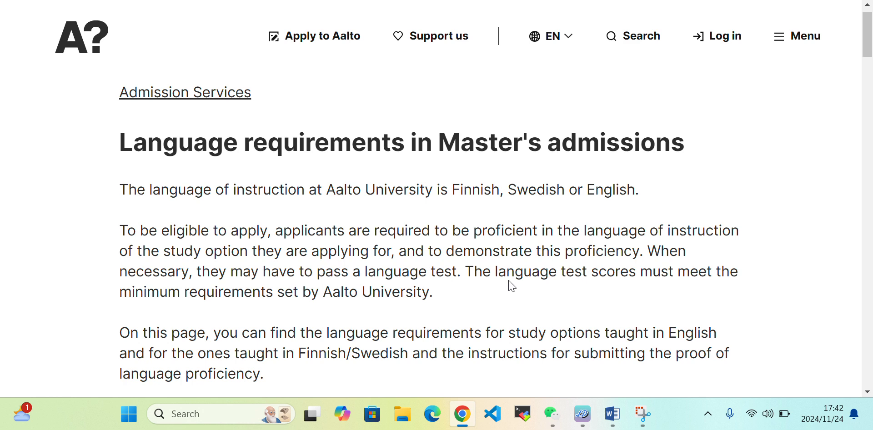
mouse_move(223, 313)
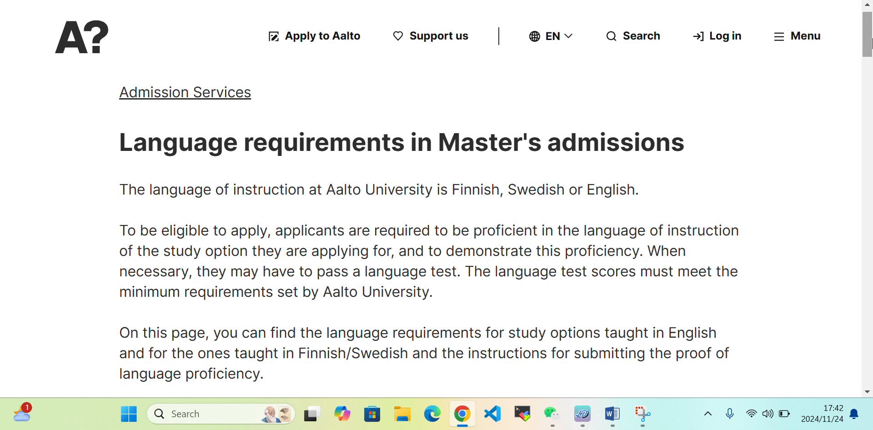
scroll("down", 3)
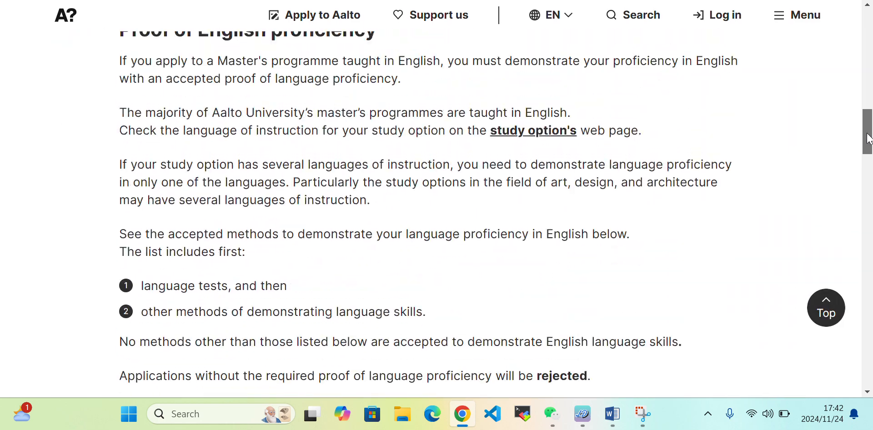
scroll("up", 3)
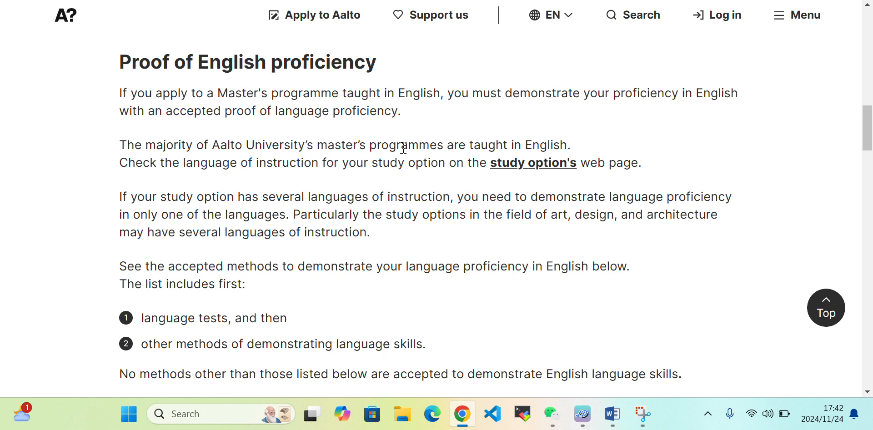
mouse_move(417, 125)
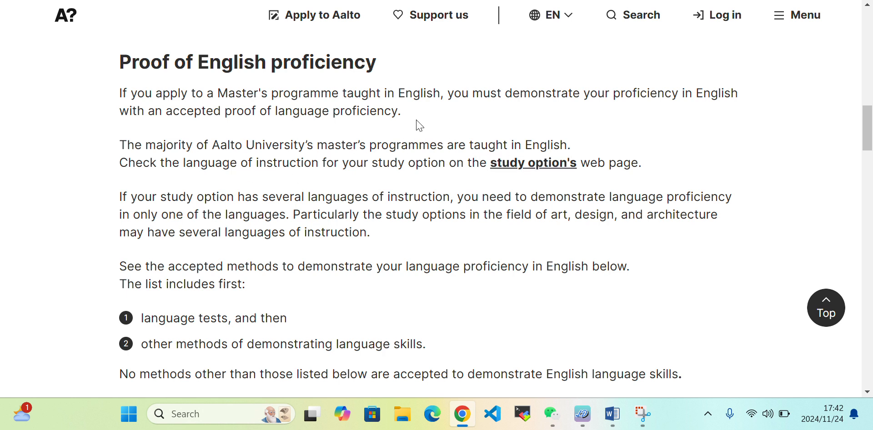
scroll("down", 3)
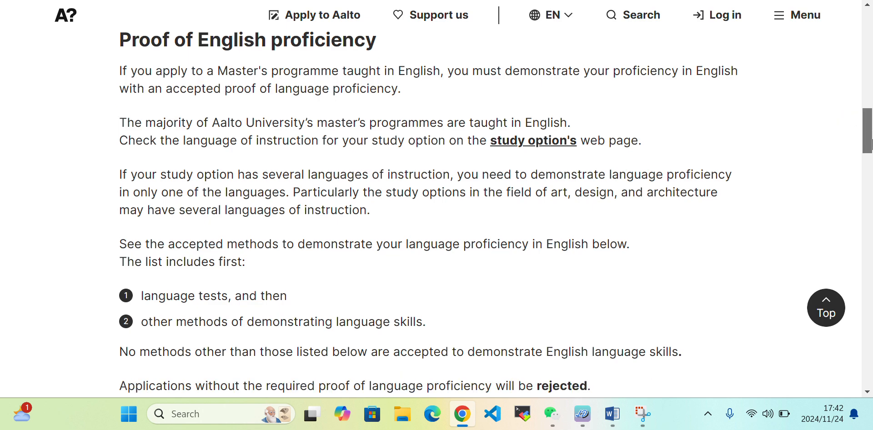
scroll("down", 3)
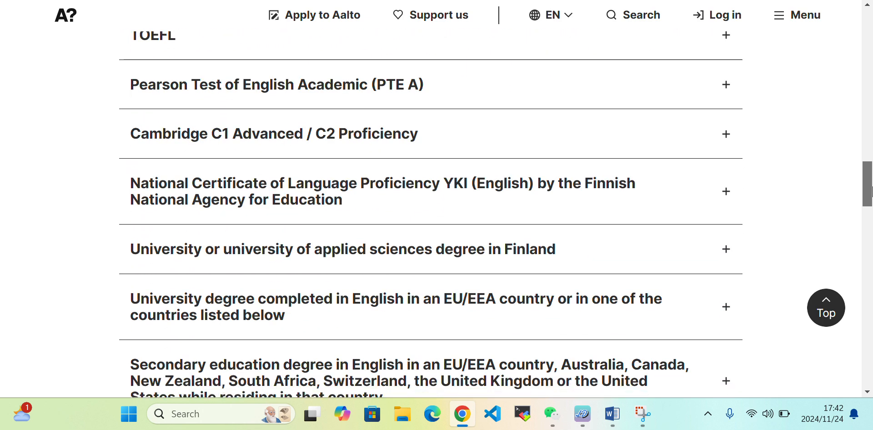
scroll("down", 3)
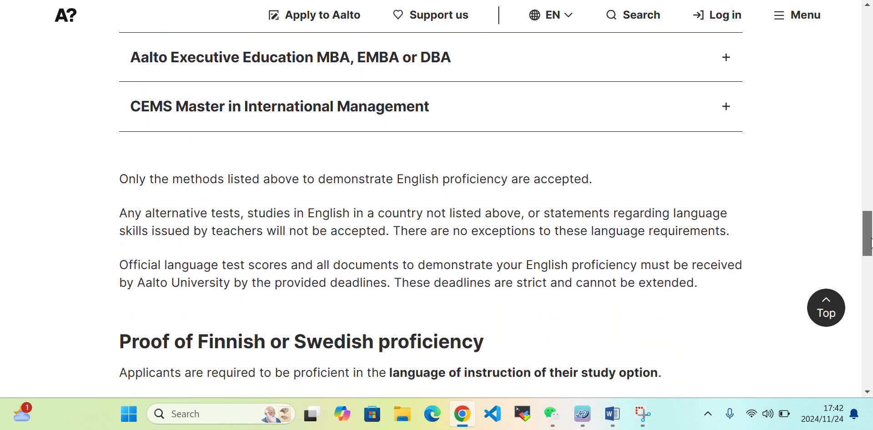
scroll("down", 3)
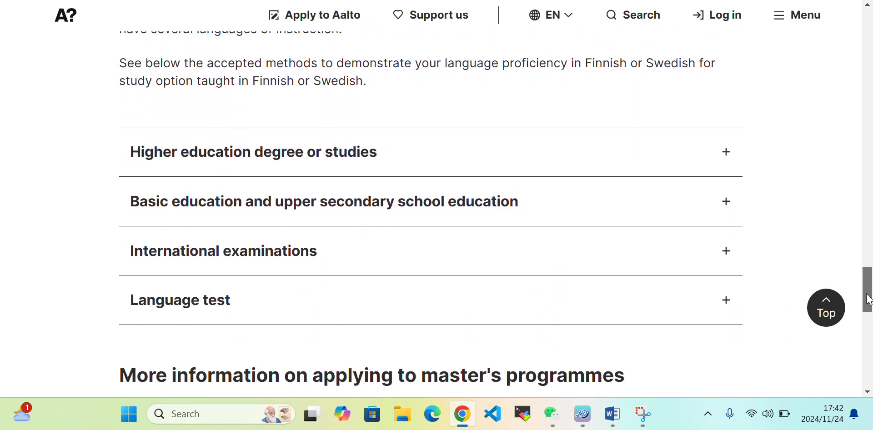
scroll("up", 3)
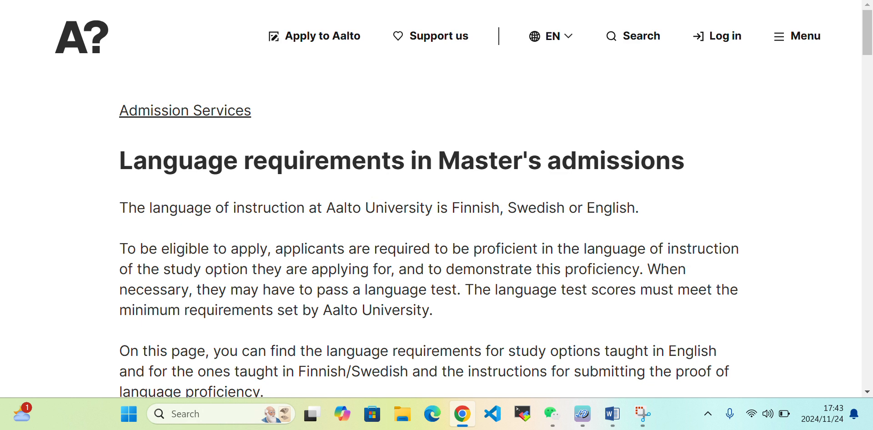
Read the How to apply? text with deadlines down to the eight numbered application steps.
scroll("down", 3)
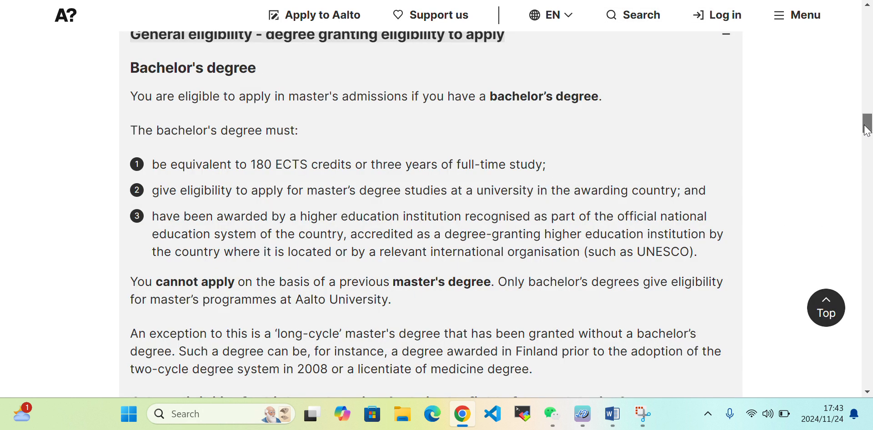
scroll("down", 3)
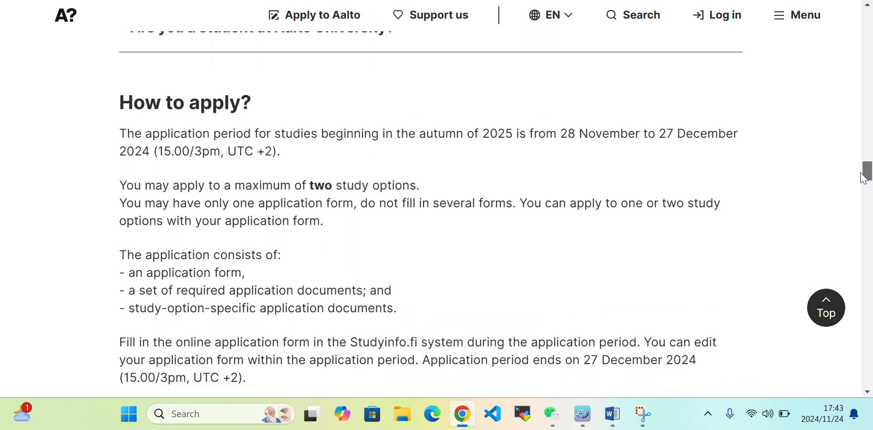
scroll("down", 3)
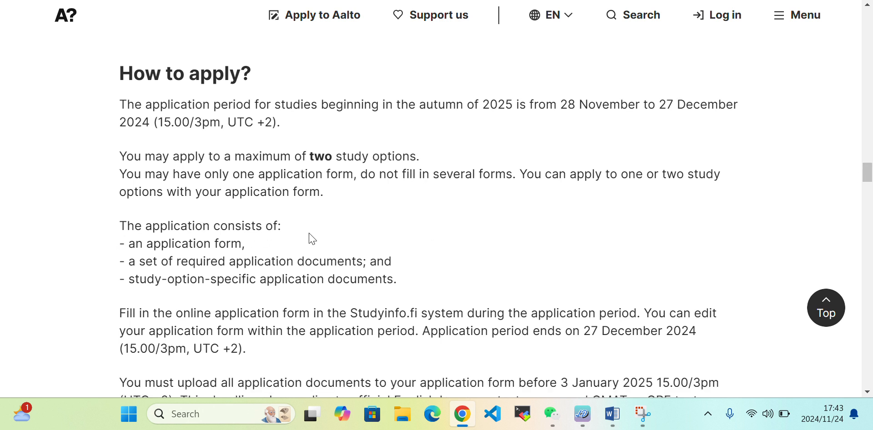
mouse_move(274, 277)
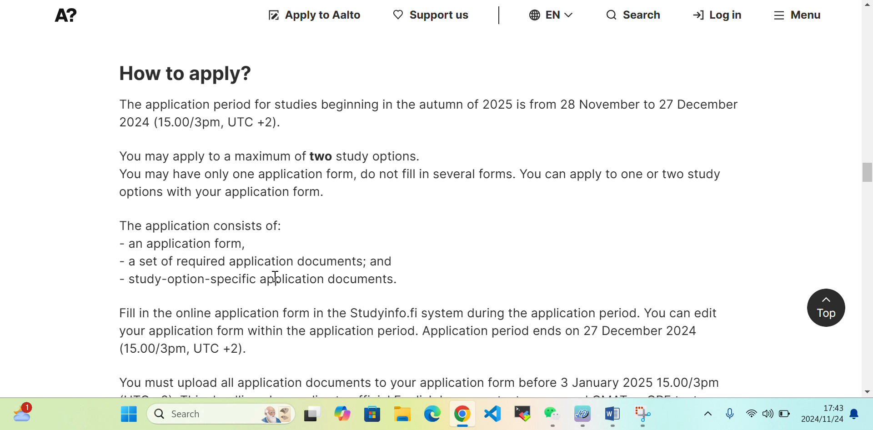
mouse_move(186, 295)
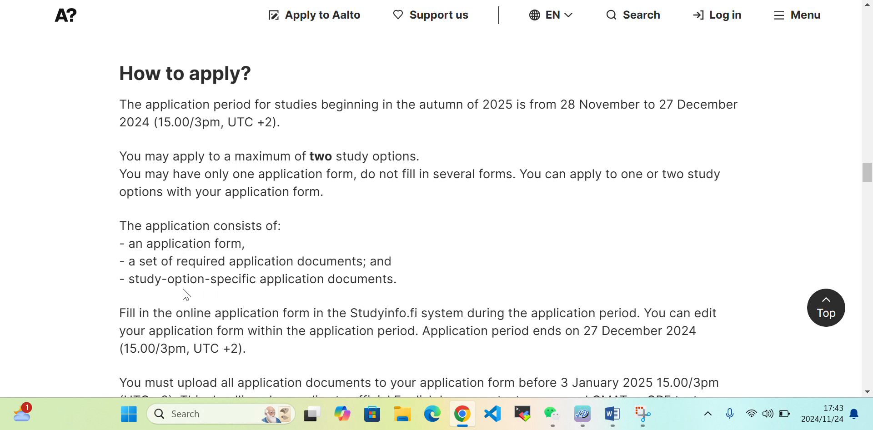
mouse_move(300, 297)
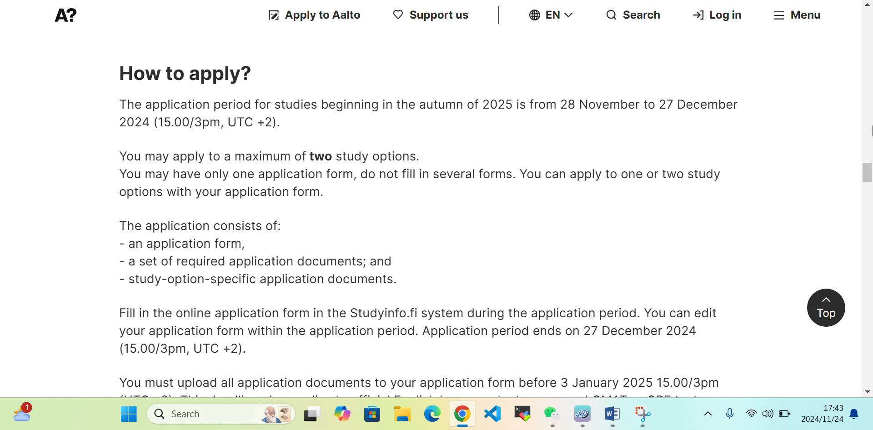
mouse_move(838, 156)
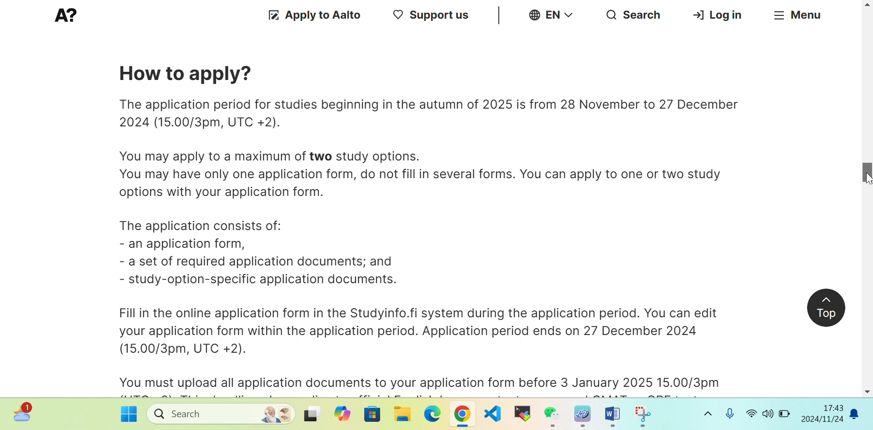
scroll("down", 3)
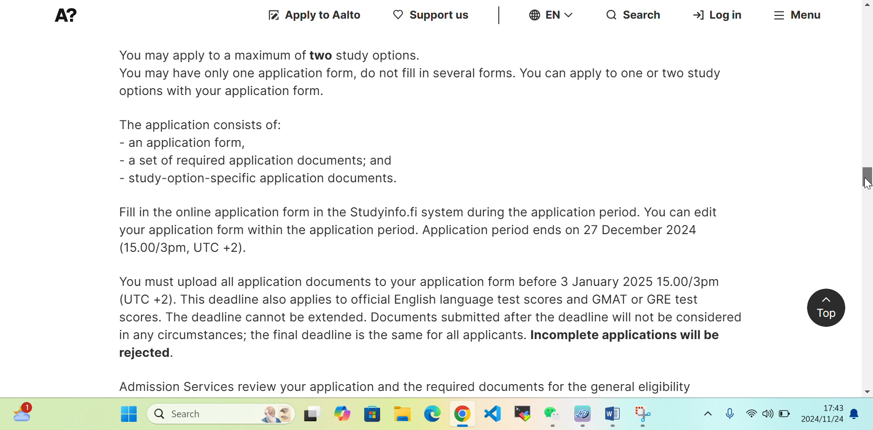
scroll("down", 3)
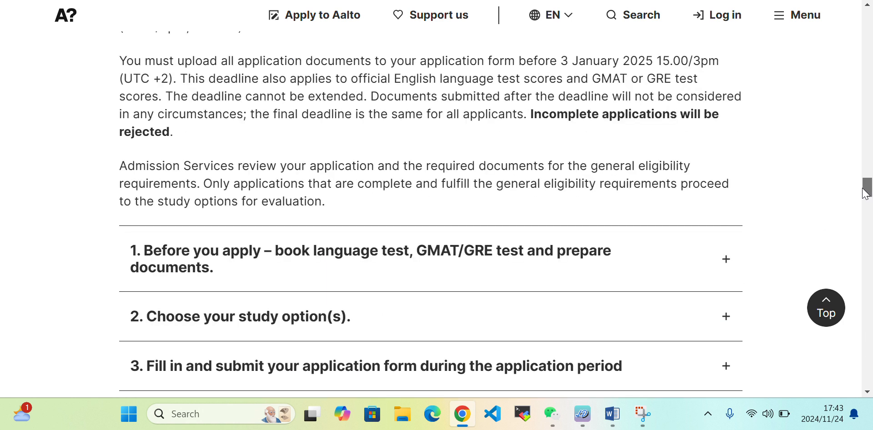
scroll("down", 3)
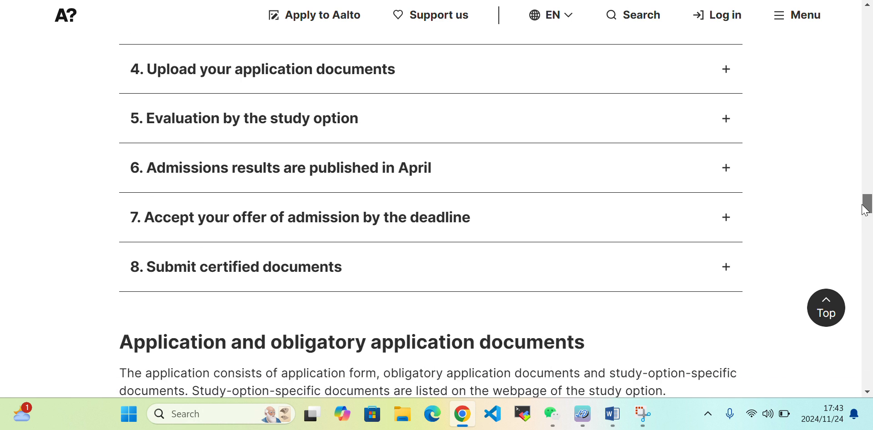
scroll("up", 3)
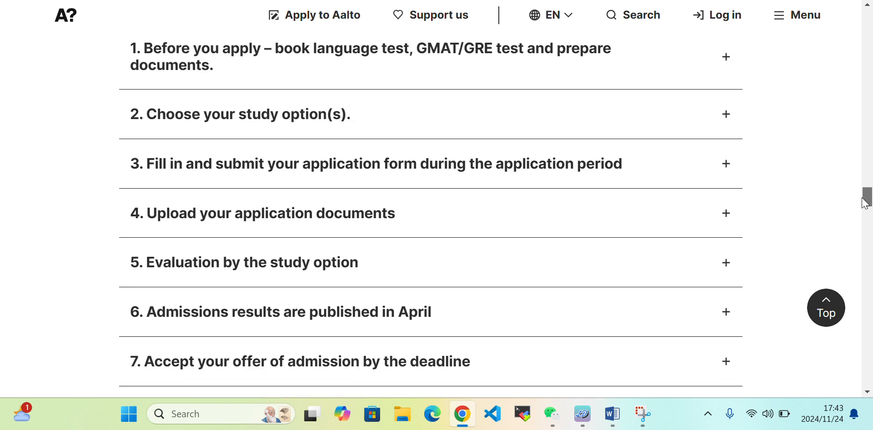
Expand step 3 'Fill in and submit your application form', read its notes, and continue to Tuition fees.
left_click(375, 164)
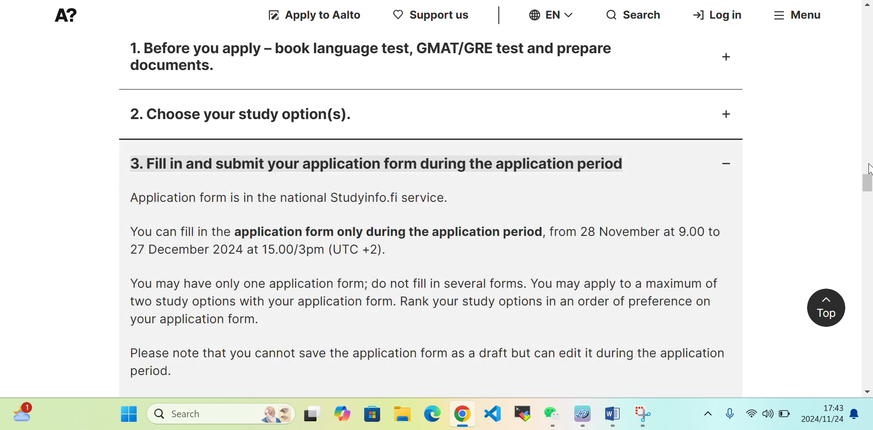
scroll("down", 3)
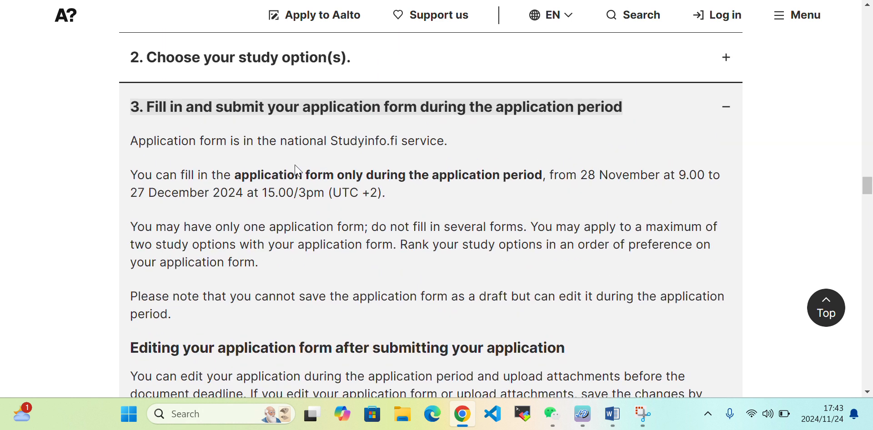
mouse_move(287, 143)
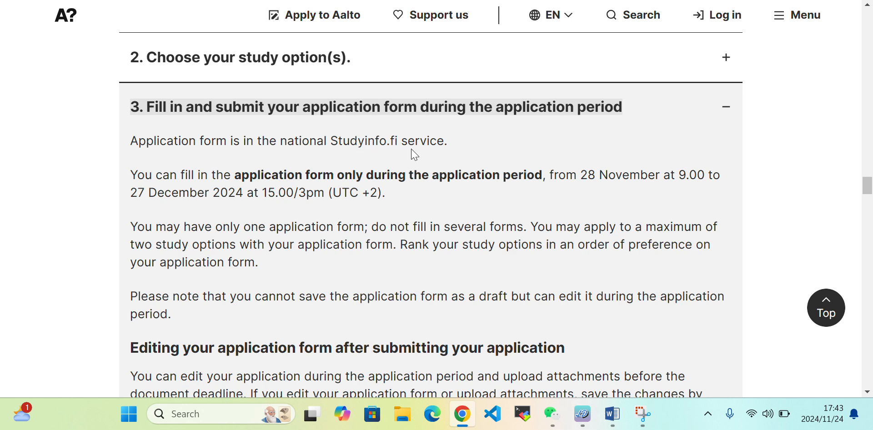
mouse_move(481, 170)
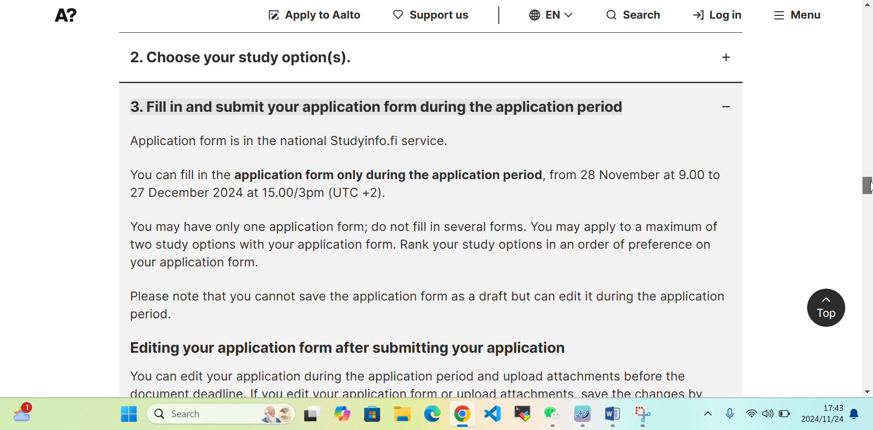
scroll("down", 3)
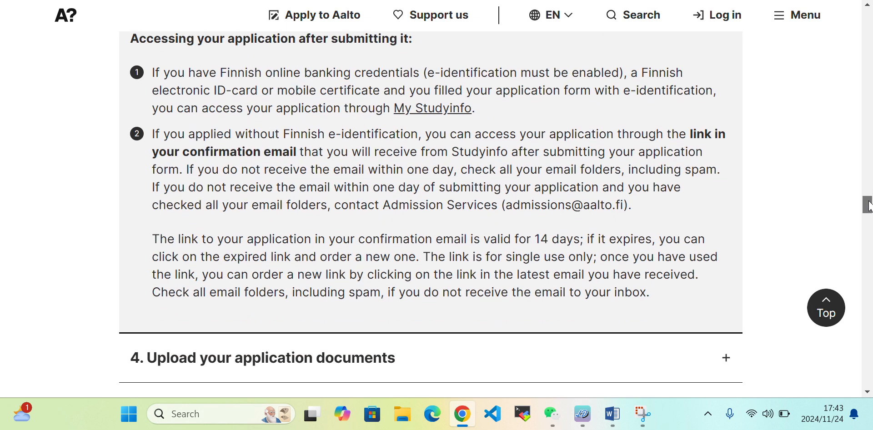
scroll("down", 3)
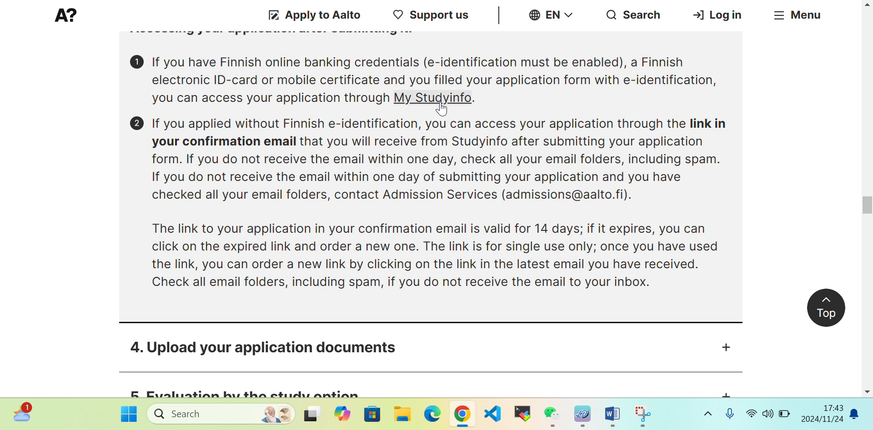
mouse_move(234, 115)
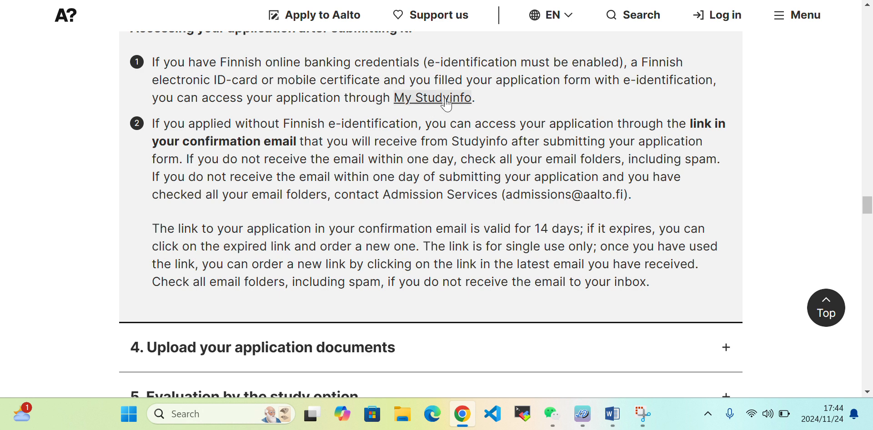
mouse_move(841, 196)
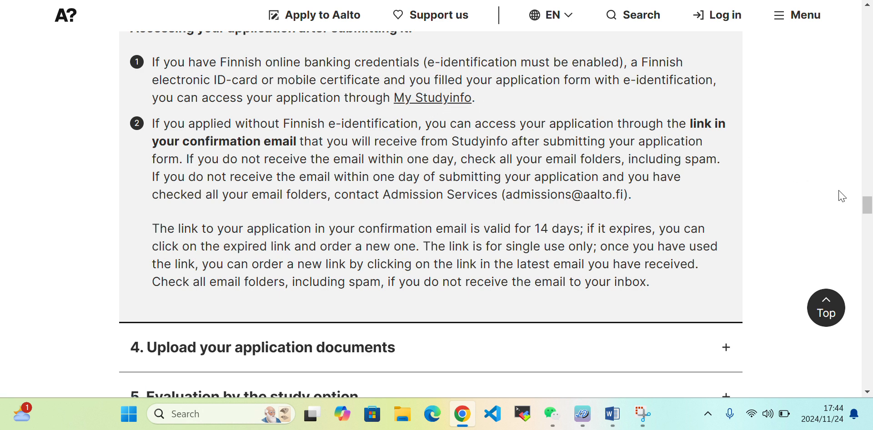
mouse_move(305, 134)
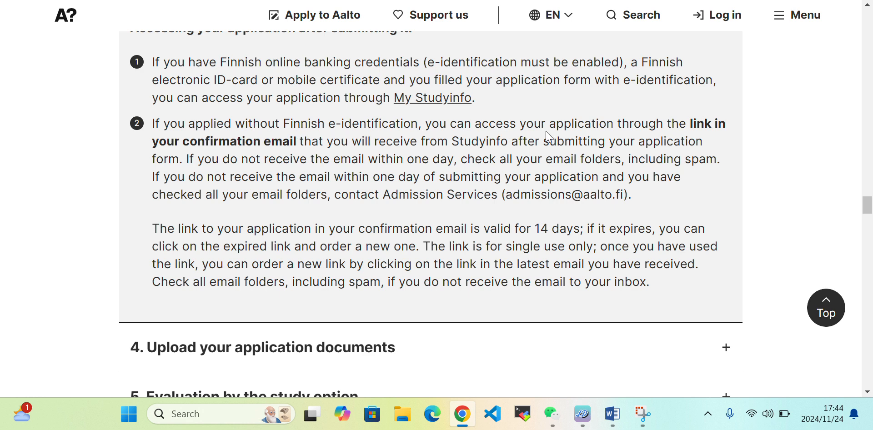
mouse_move(219, 167)
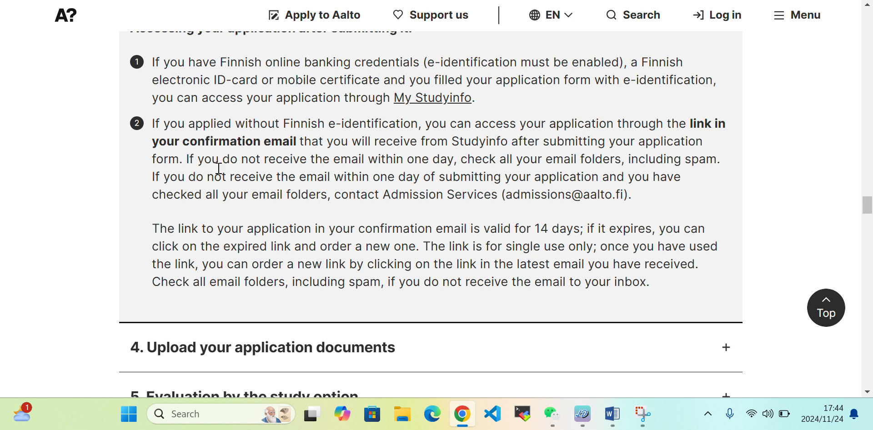
mouse_move(472, 212)
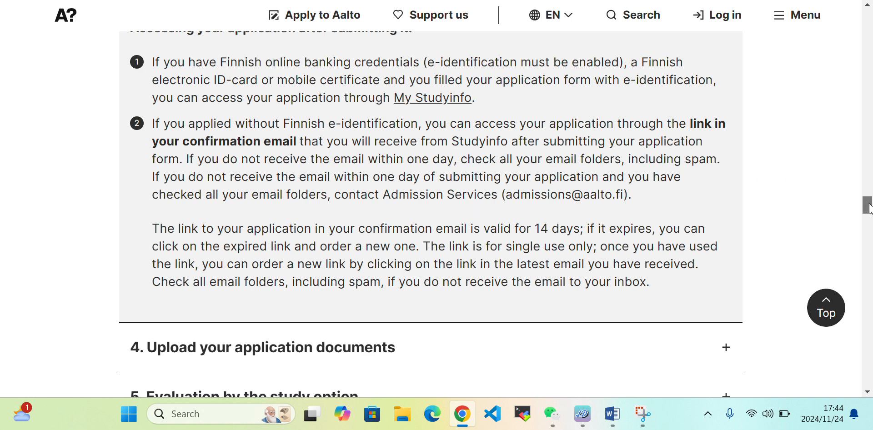
scroll("down", 3)
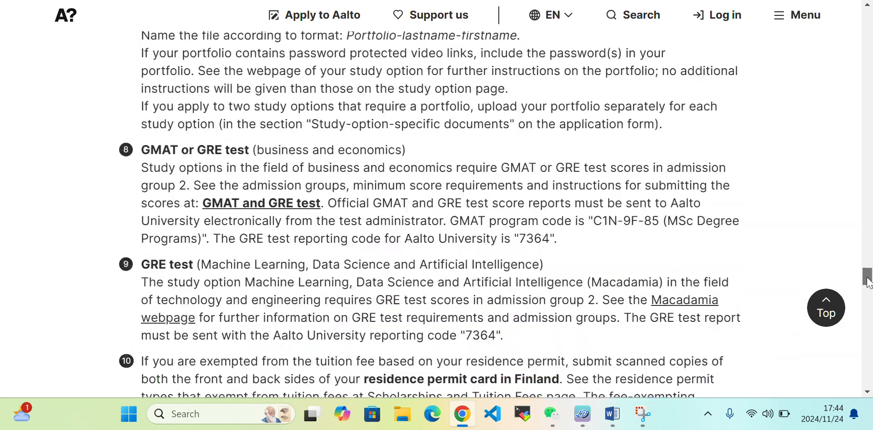
scroll("down", 3)
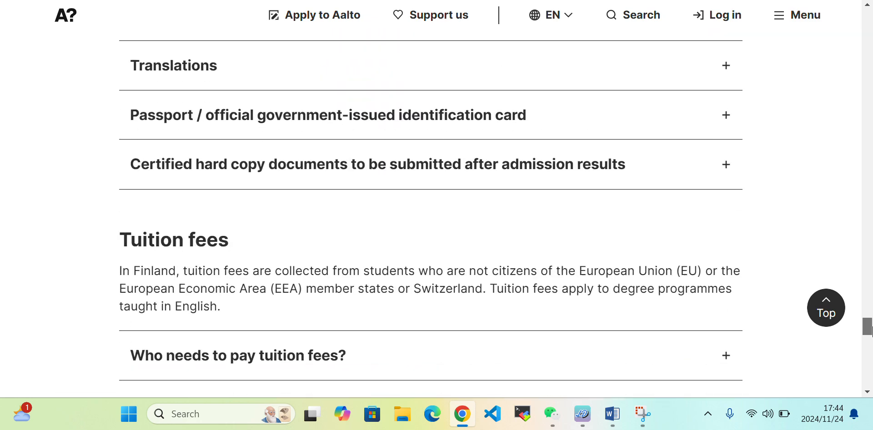
Expand Scholarships and 'Who needs to pay tuition fees?', reading the fee table and Excellence Scholarship application down to Contact details.
left_click(176, 176)
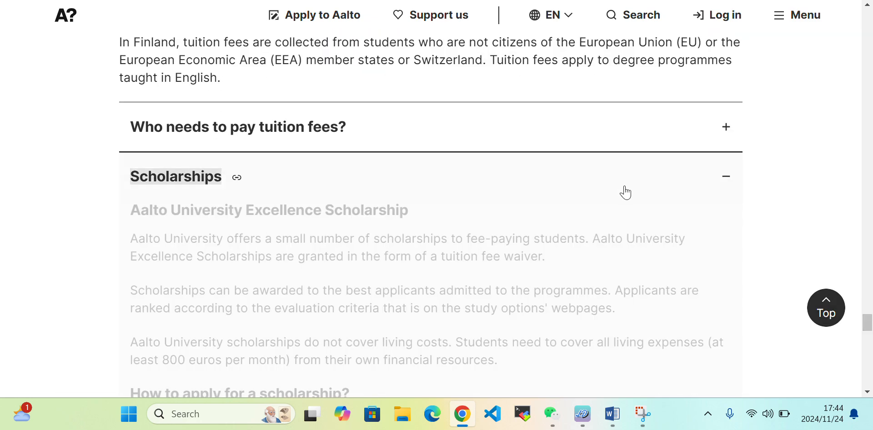
left_click(237, 127)
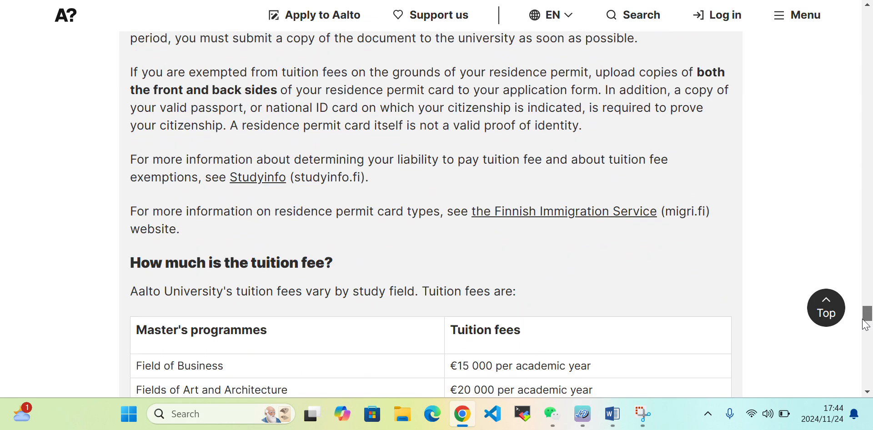
scroll("down", 3)
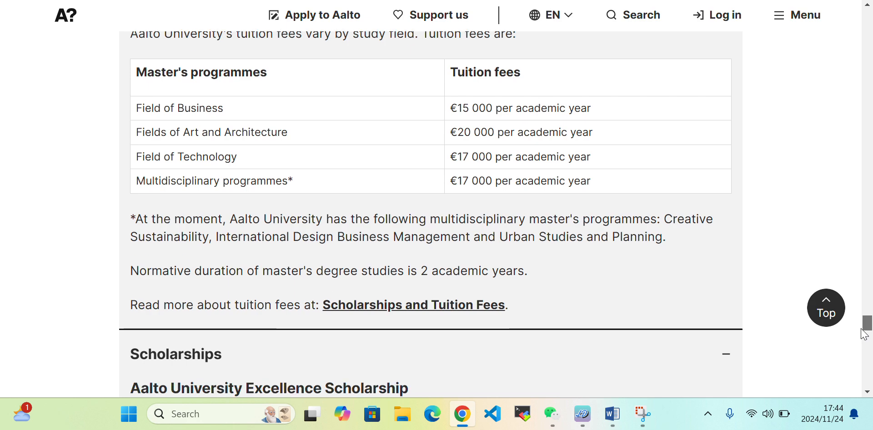
scroll("down", 3)
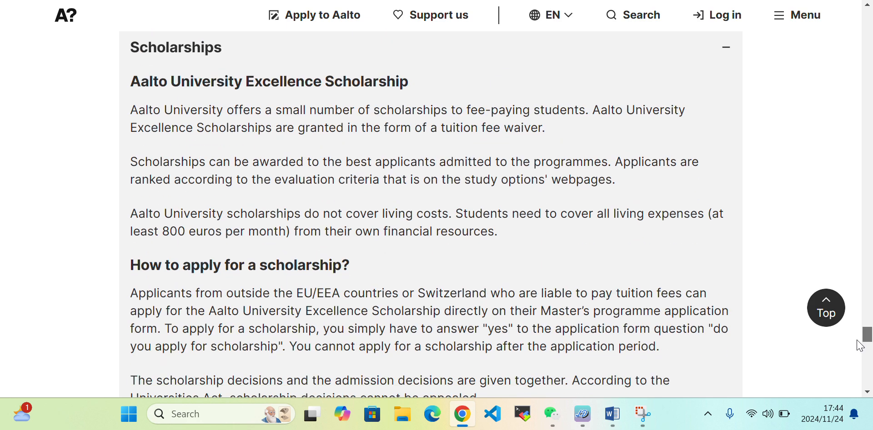
scroll("down", 3)
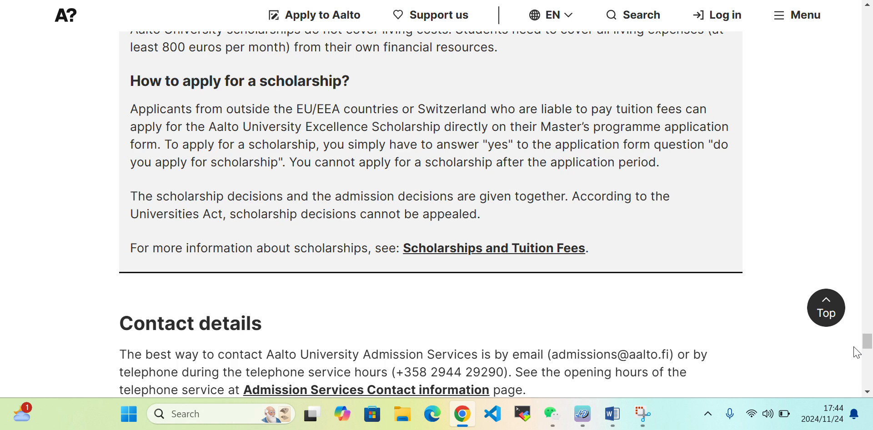
mouse_move(534, 93)
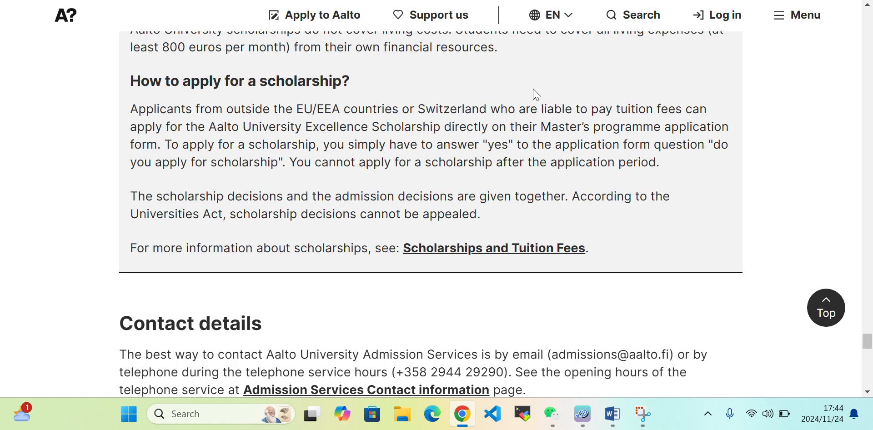